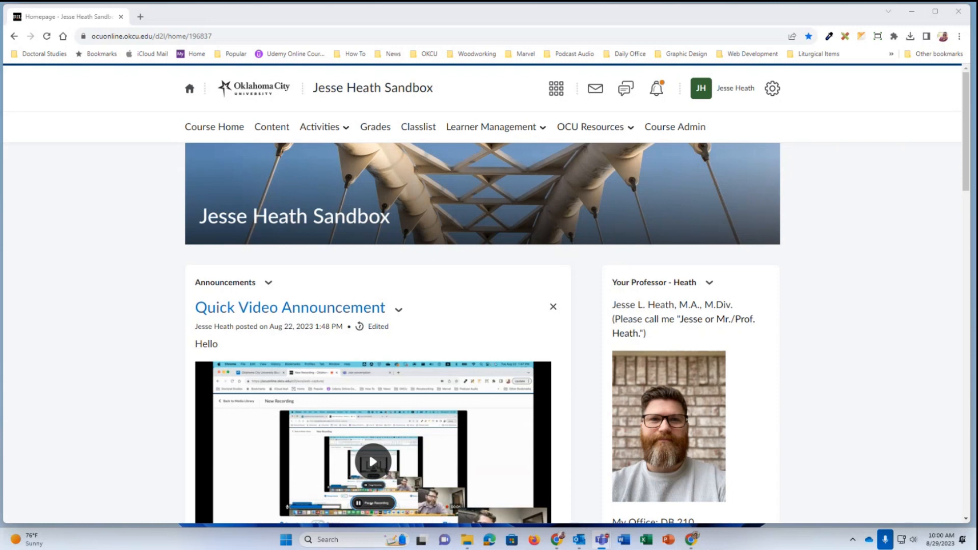
mouse_move(508, 128)
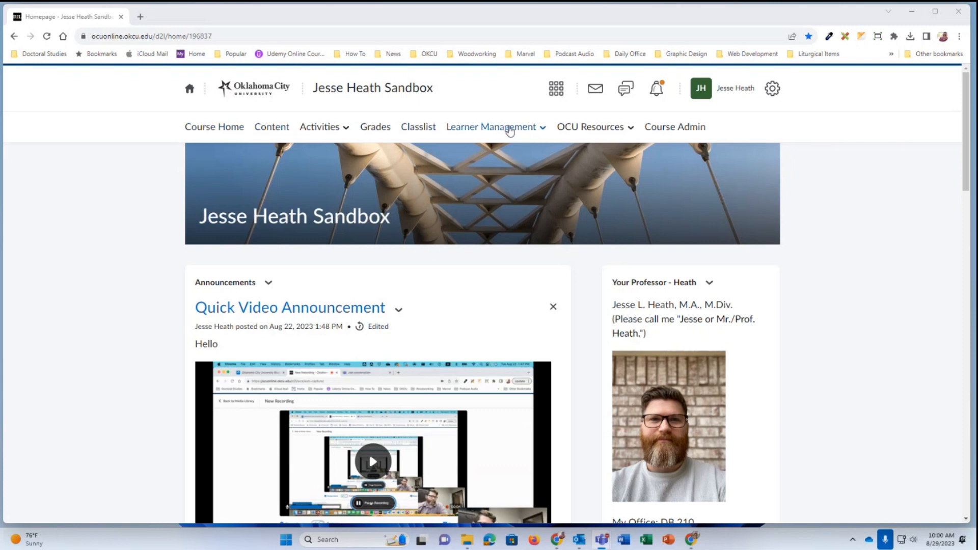
mouse_move(590, 129)
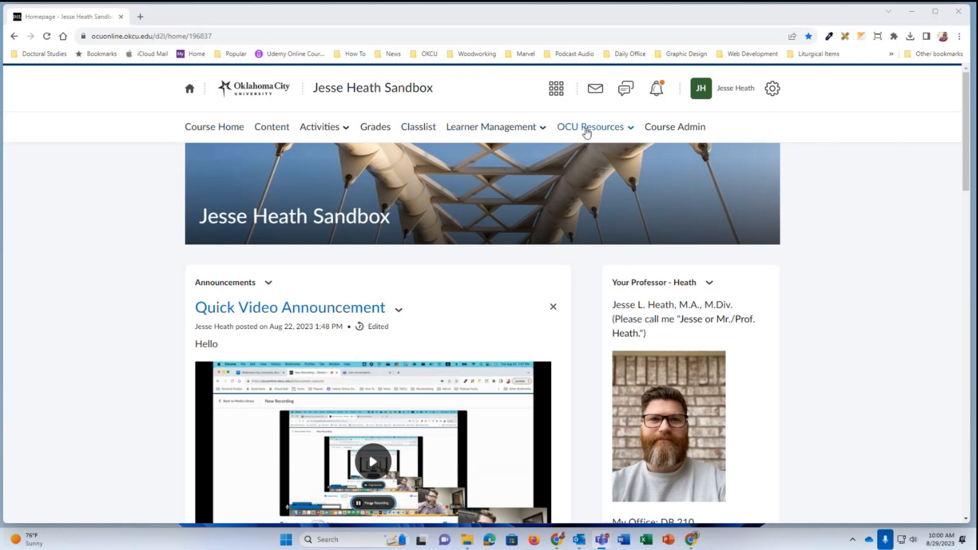
Step: Go to the Media Library from the OCU Resources navbar menu
left_click(590, 127)
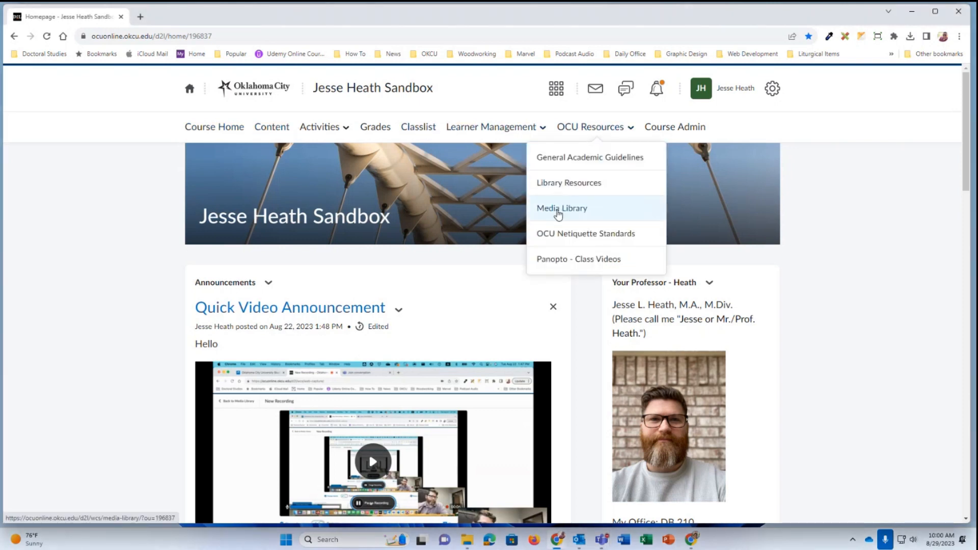
left_click(561, 207)
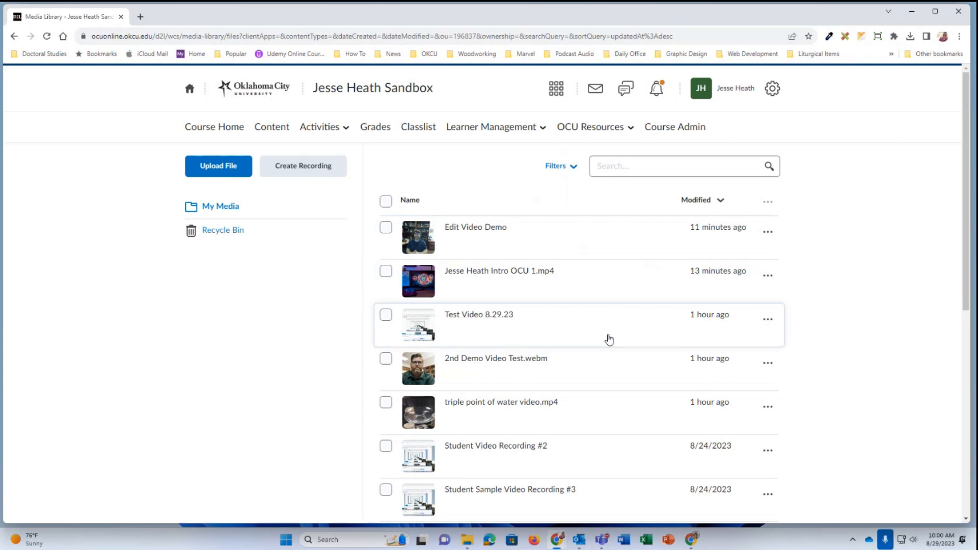
Step: Preview sample-video.mp4, then open it in the editor via its actions menu
scroll("down", 3)
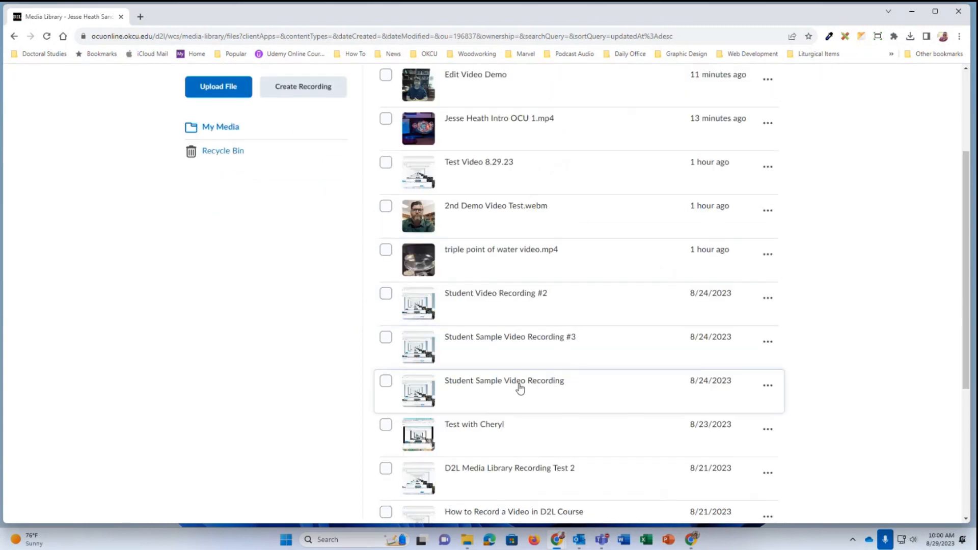
scroll("down", 3)
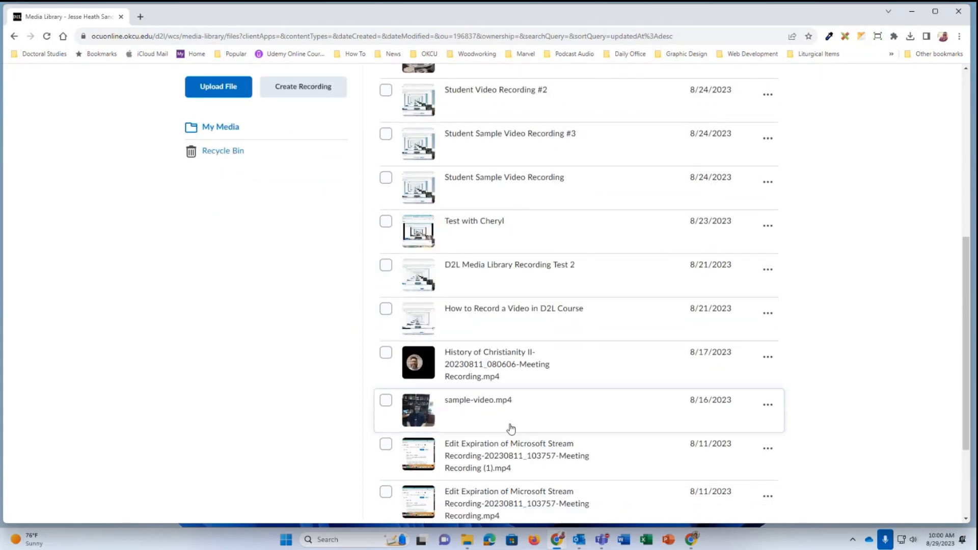
left_click(418, 411)
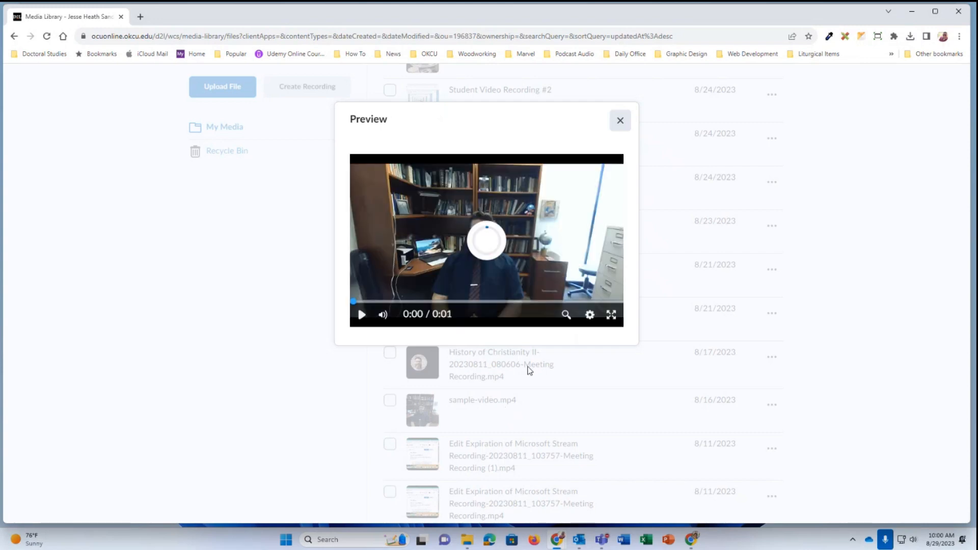
left_click(621, 121)
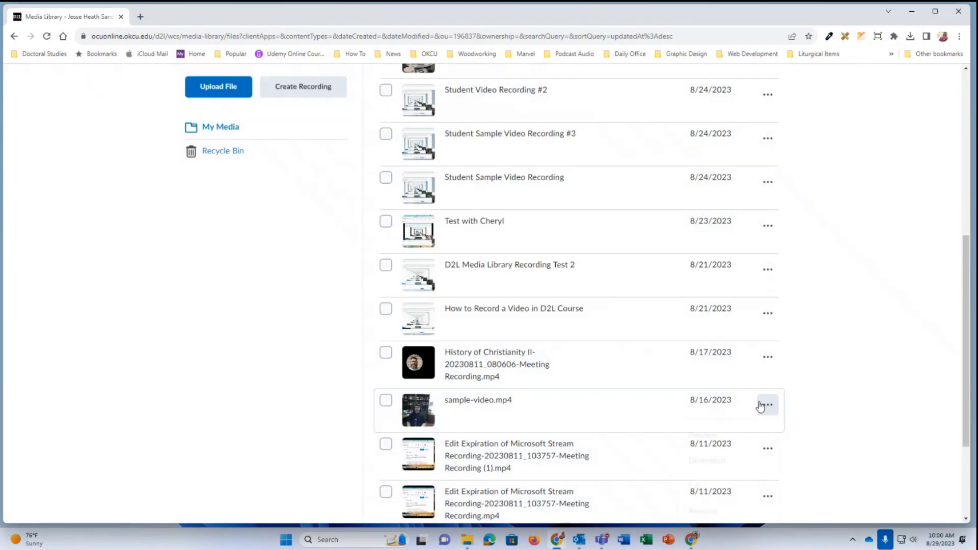
left_click(768, 405)
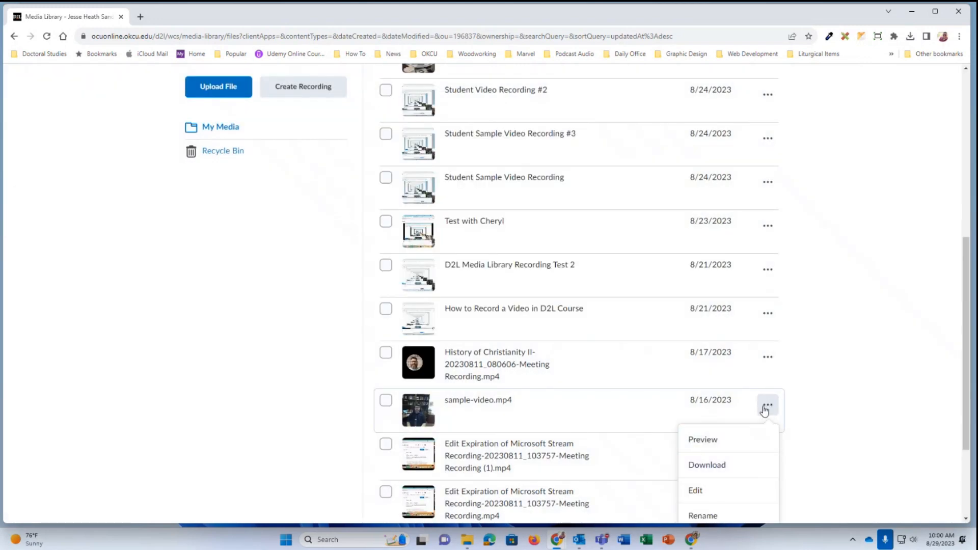
mouse_move(716, 490)
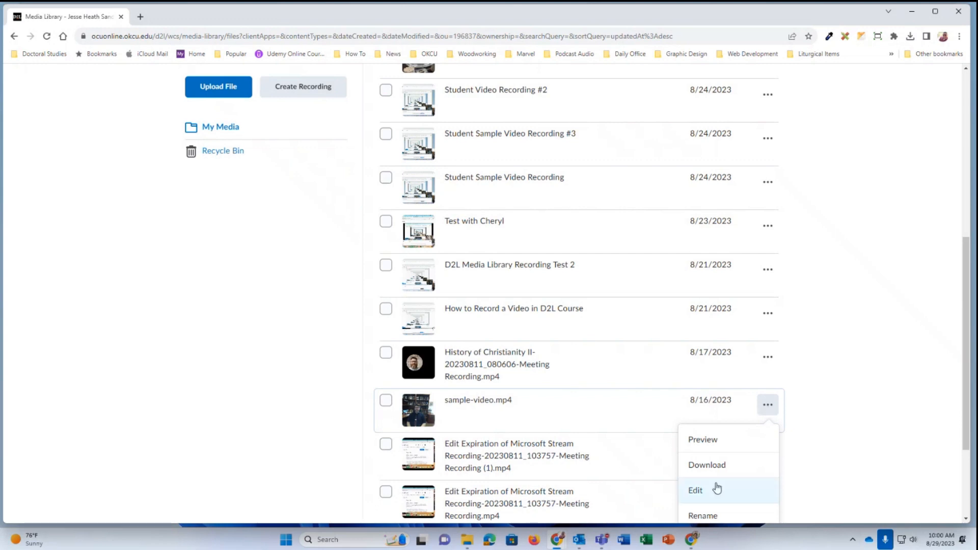
left_click(695, 490)
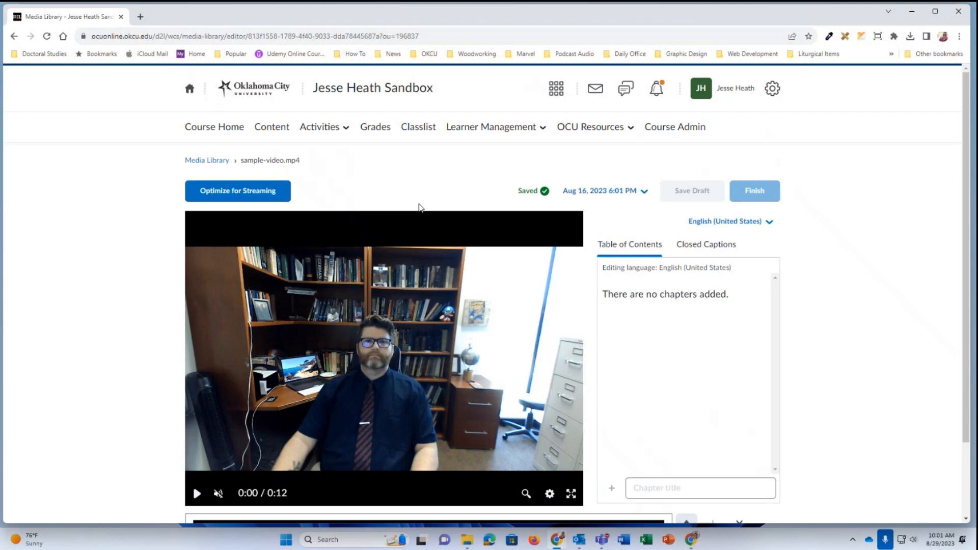
mouse_move(340, 181)
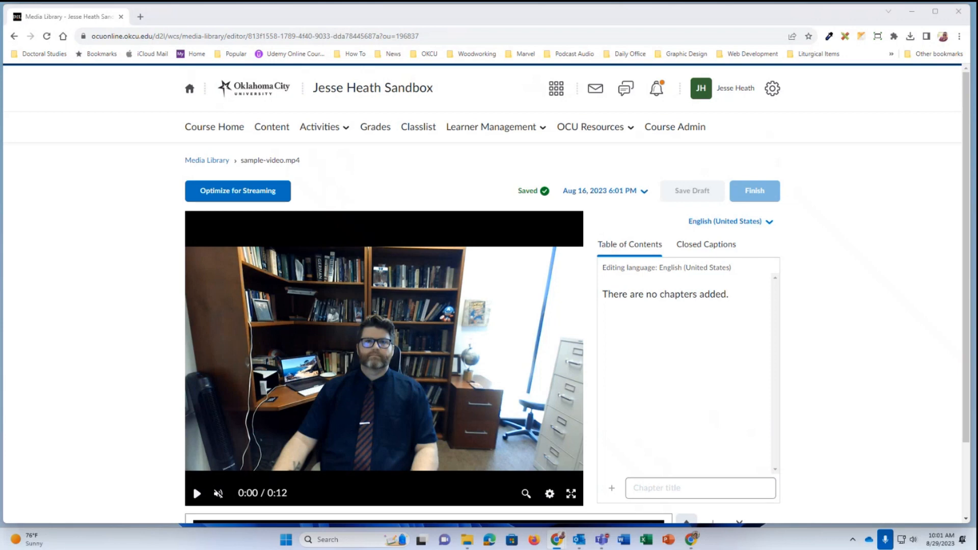
mouse_move(705, 266)
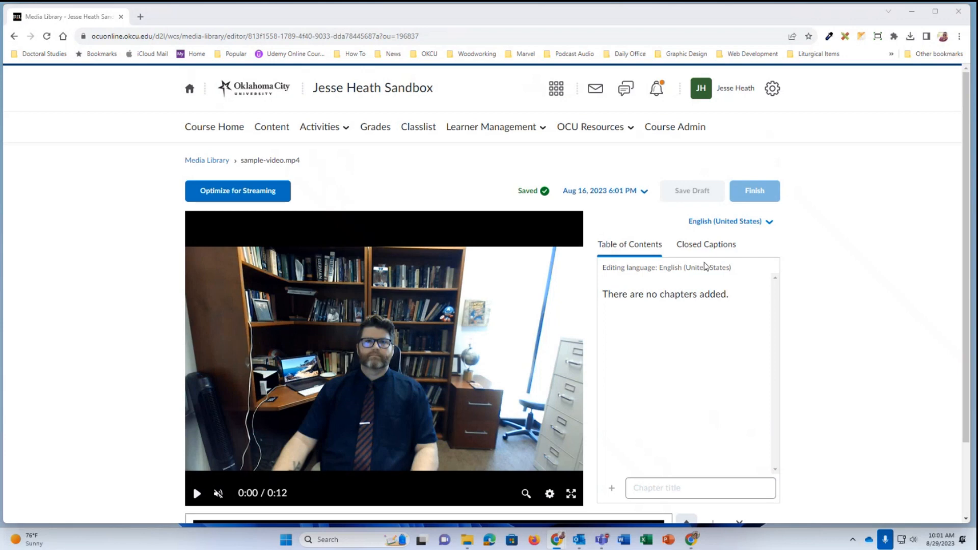
Step: Finish and publish the sample-video.mp4 revision
left_click(754, 190)
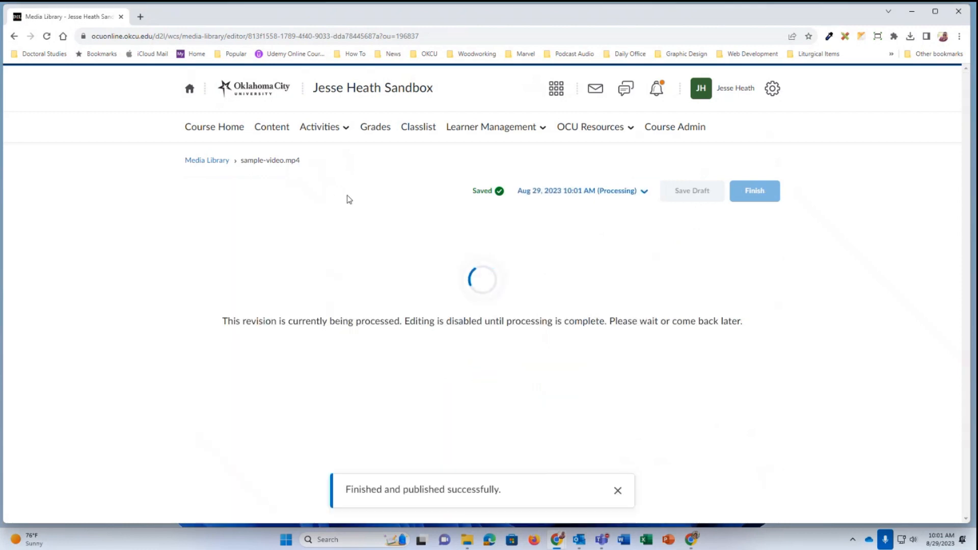
mouse_move(456, 250)
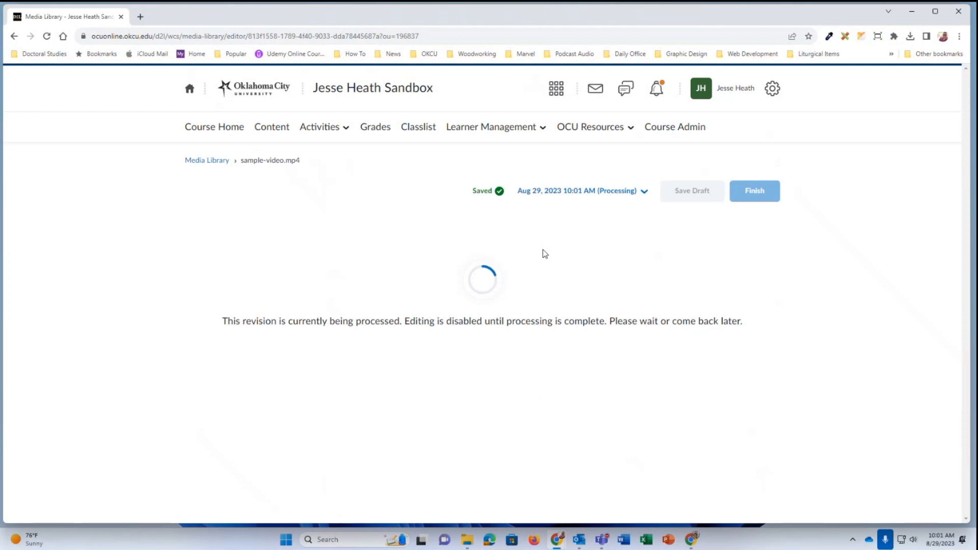
mouse_move(517, 236)
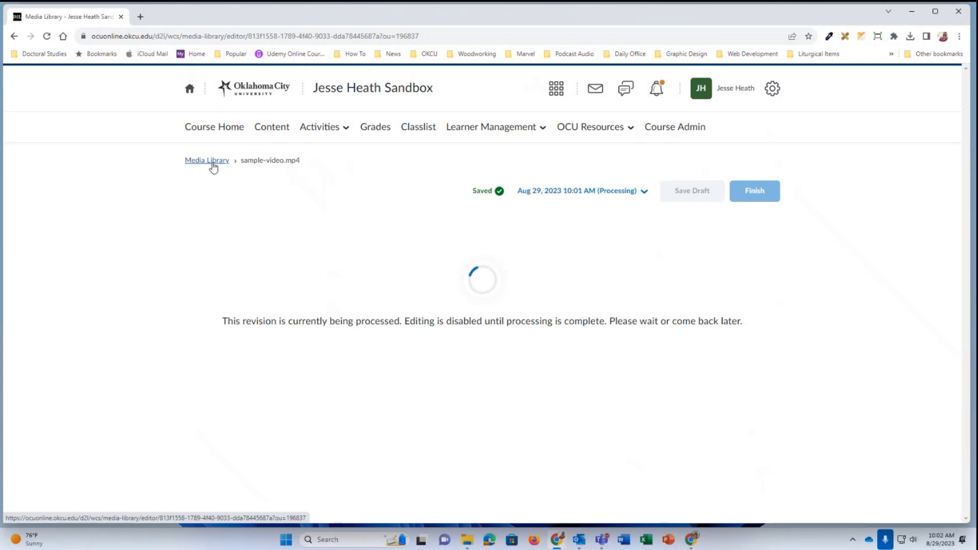
Step: Return to the Media Library via the breadcrumb while the revision processes
left_click(207, 160)
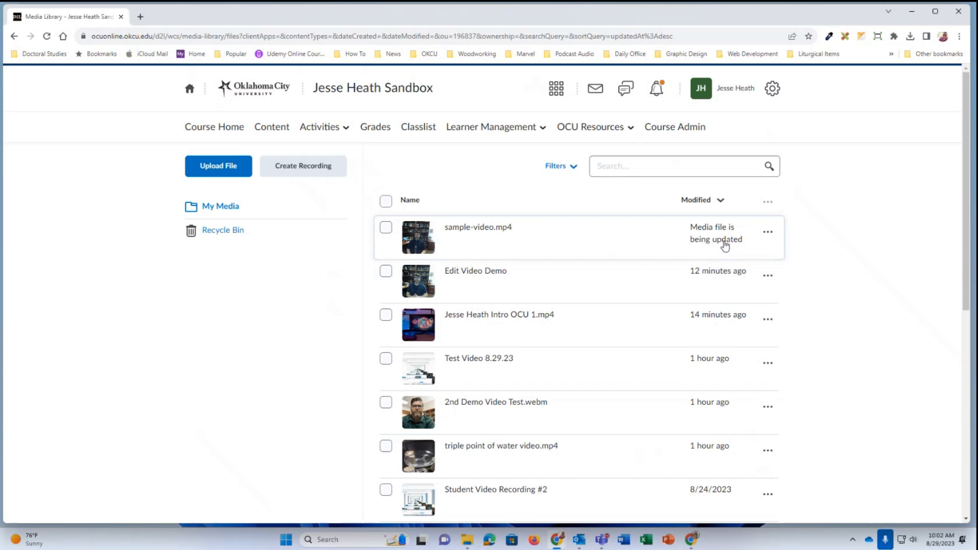
mouse_move(478, 280)
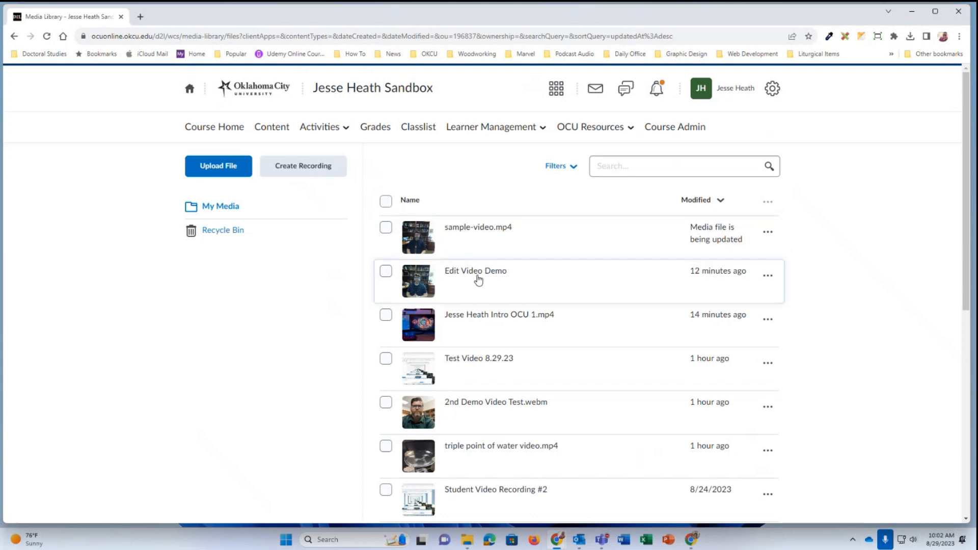
Step: Open Edit Video Demo in the editor from its actions menu
left_click(768, 276)
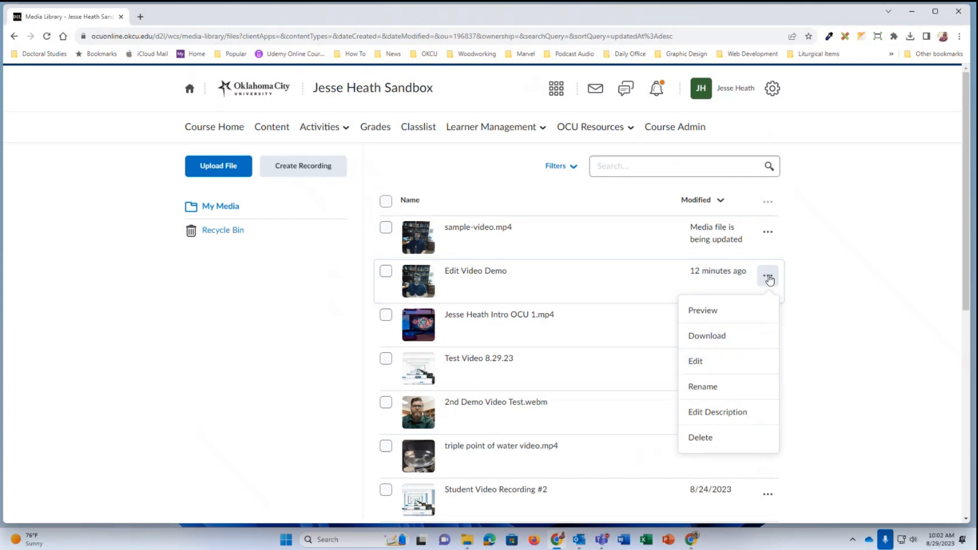
left_click(695, 360)
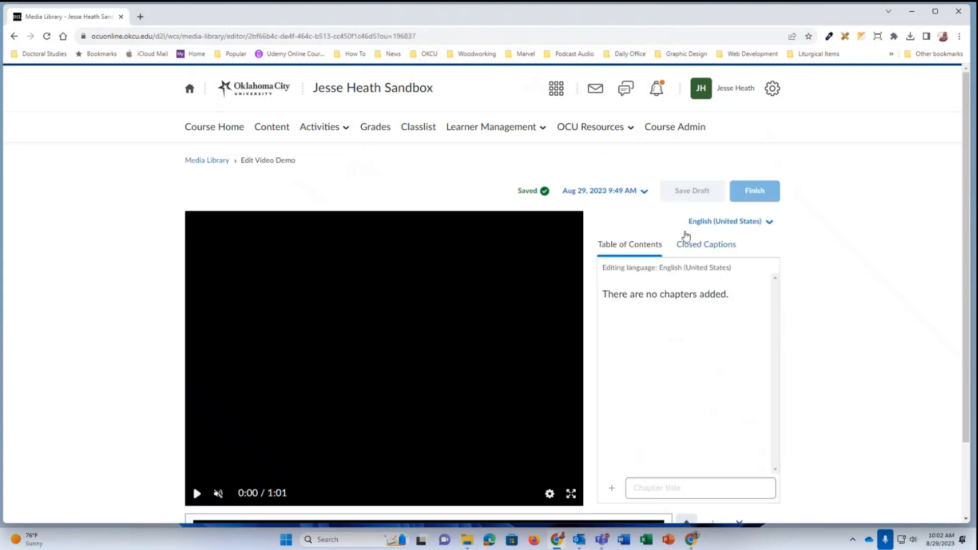
mouse_move(868, 285)
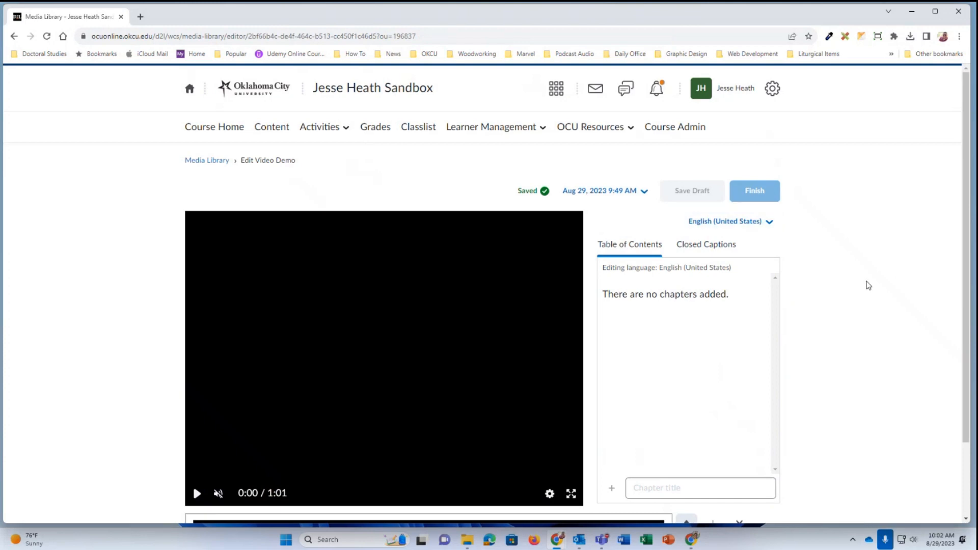
mouse_move(630, 248)
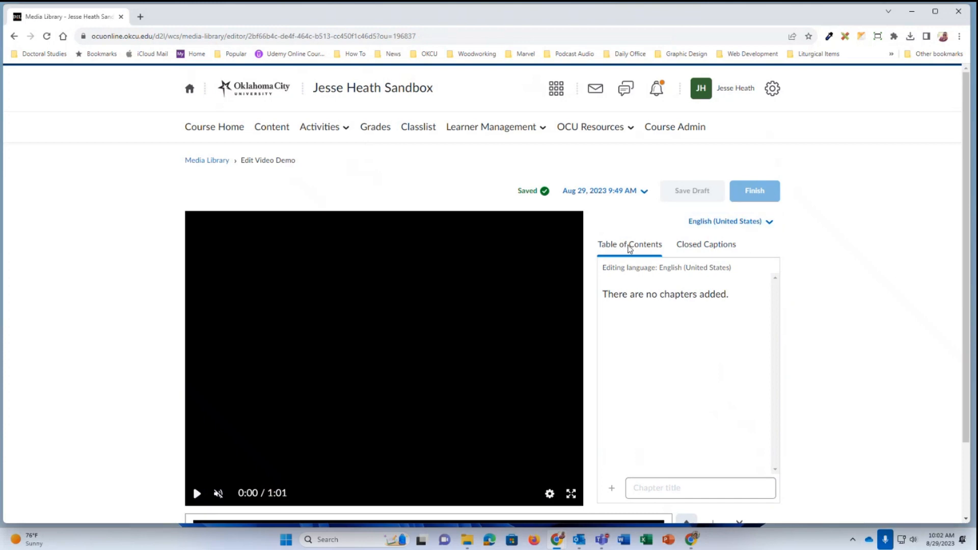
mouse_move(705, 244)
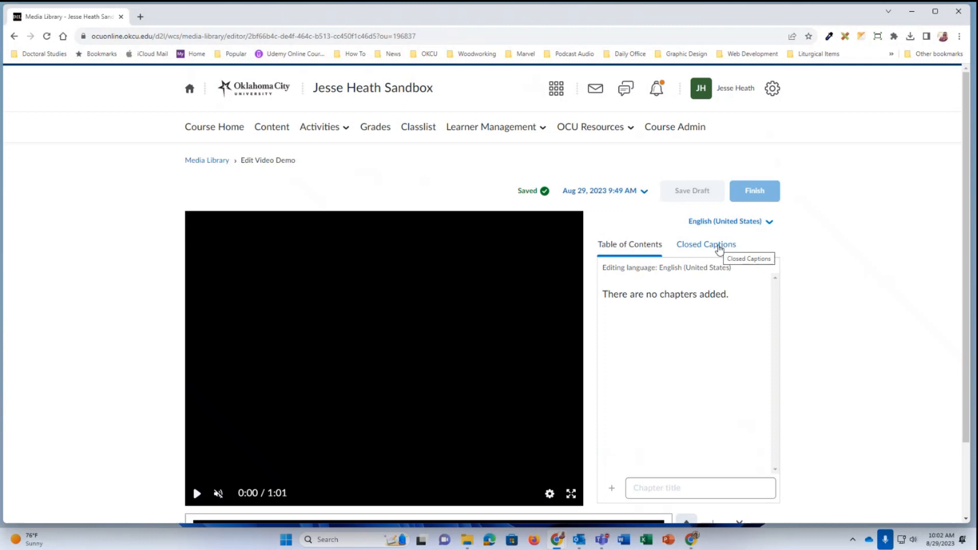
mouse_move(577, 361)
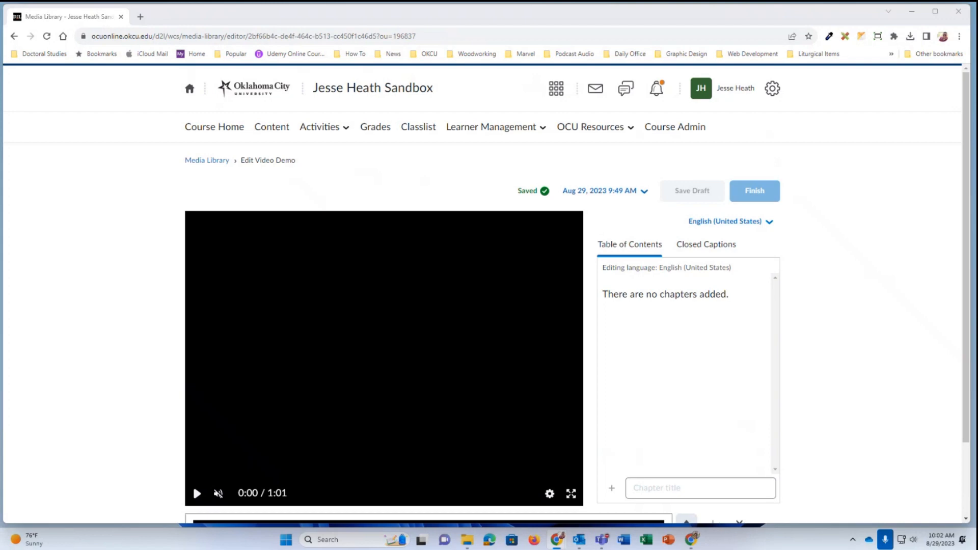
mouse_move(214, 150)
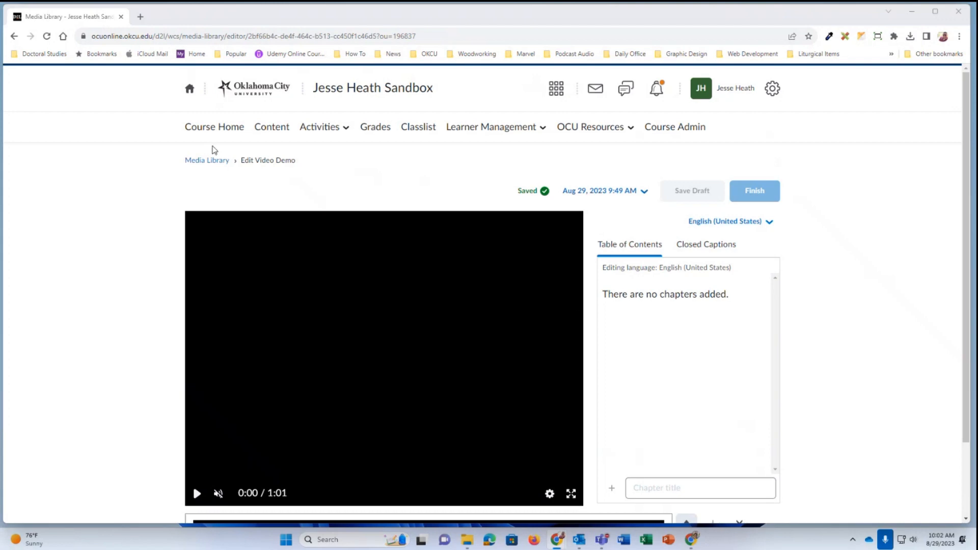
mouse_move(281, 191)
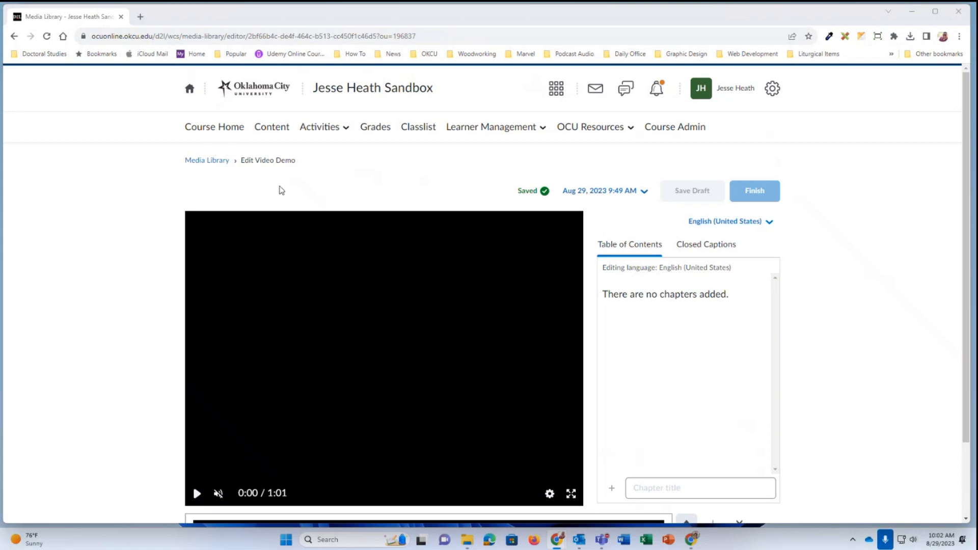
mouse_move(793, 359)
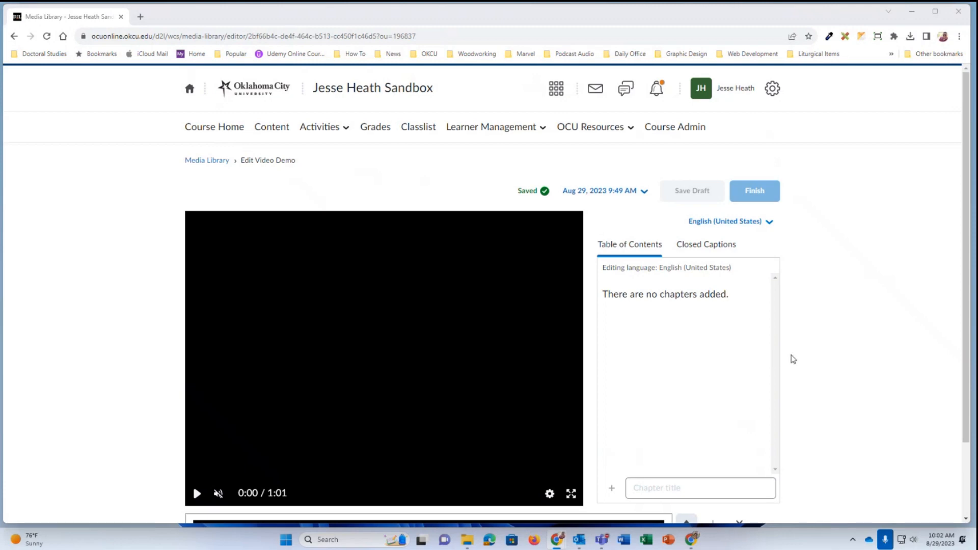
mouse_move(682, 363)
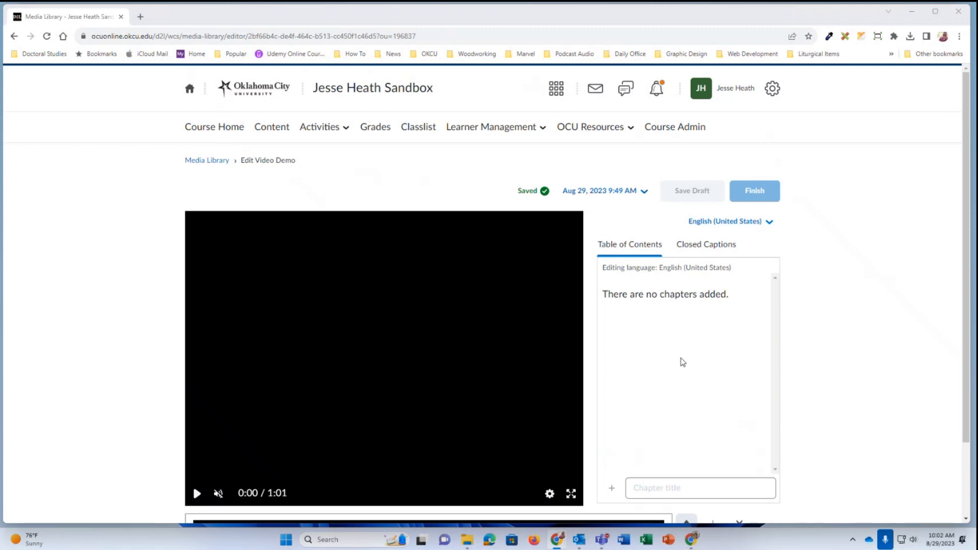
Step: Scroll down to reveal the Edit Video Demo timeline track
scroll("down", 3)
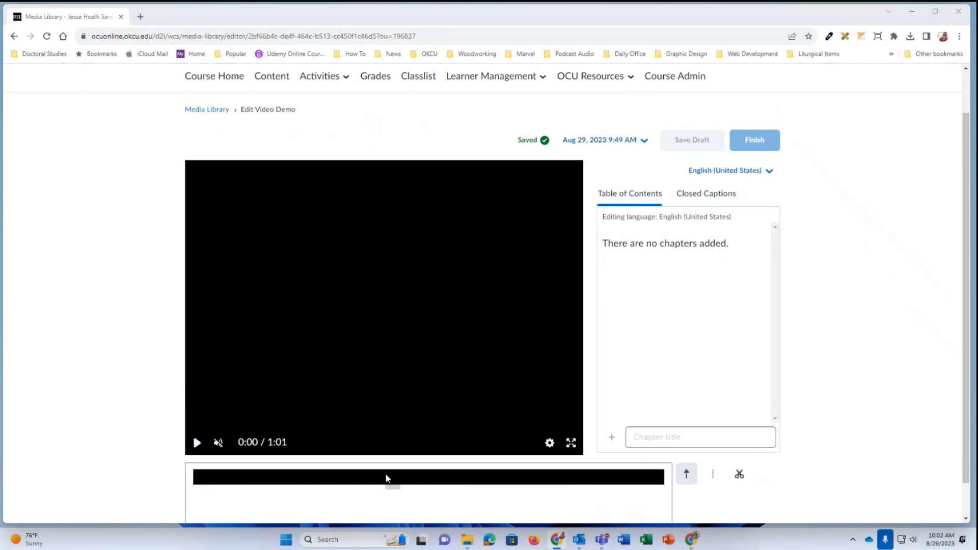
Step: Play Edit Video Demo and pause it at 0:10, ready to enter a chapter title
left_click(197, 442)
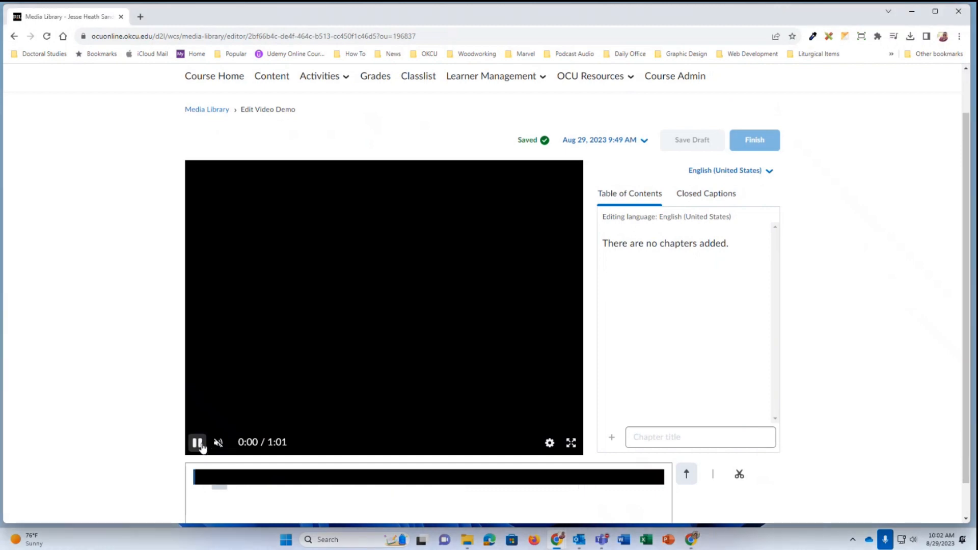
left_click(197, 443)
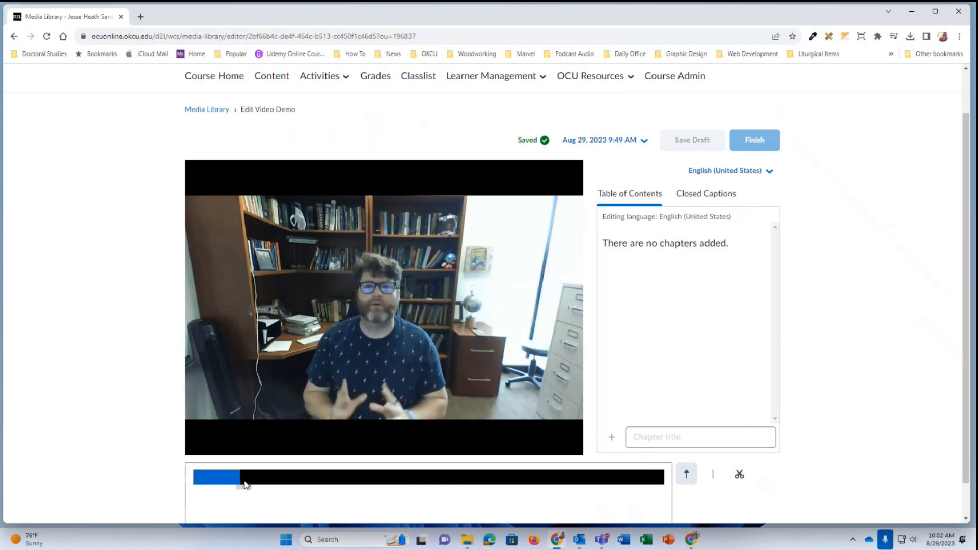
left_click(384, 309)
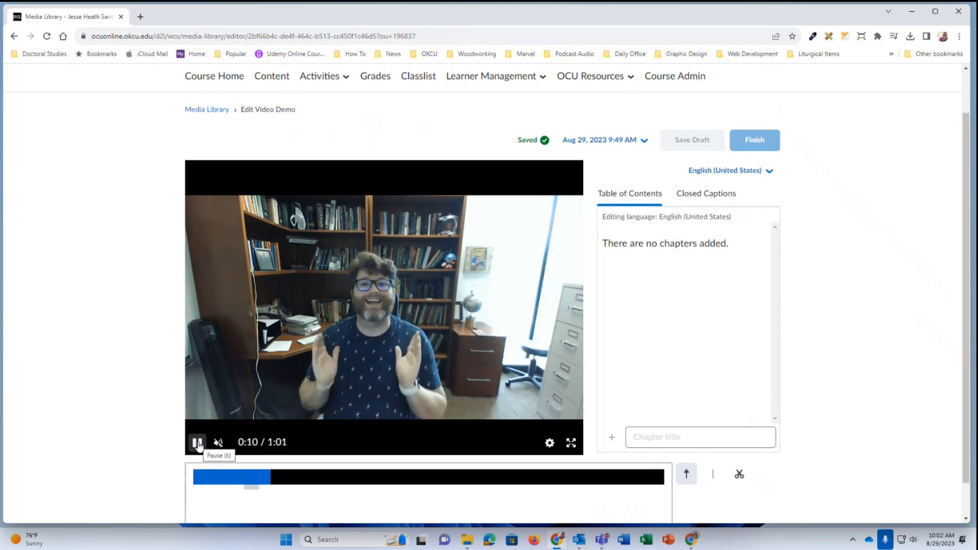
left_click(197, 442)
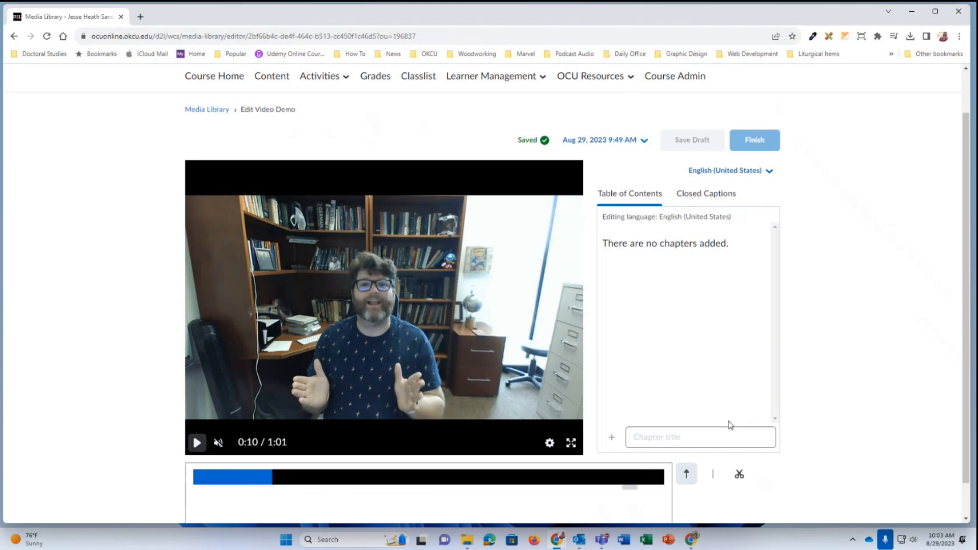
left_click(700, 437)
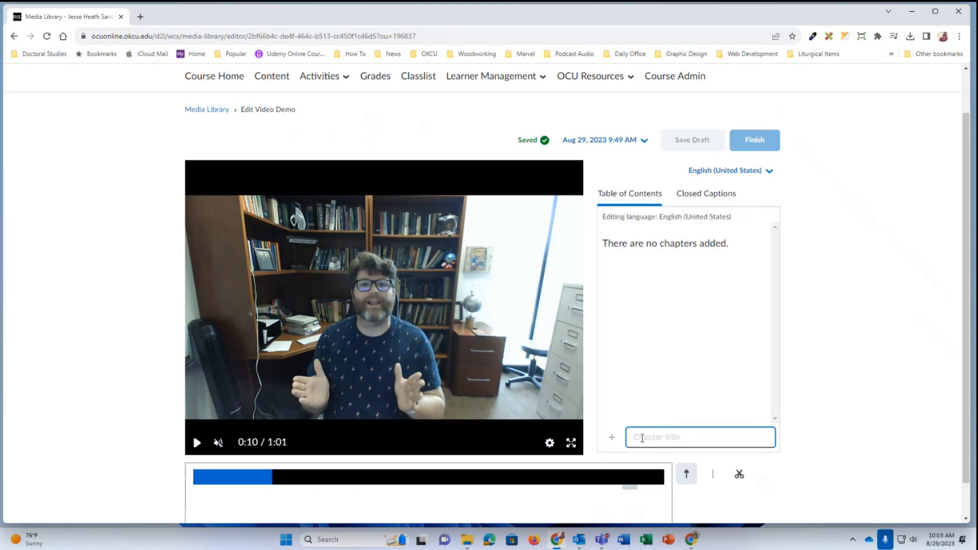
mouse_move(646, 437)
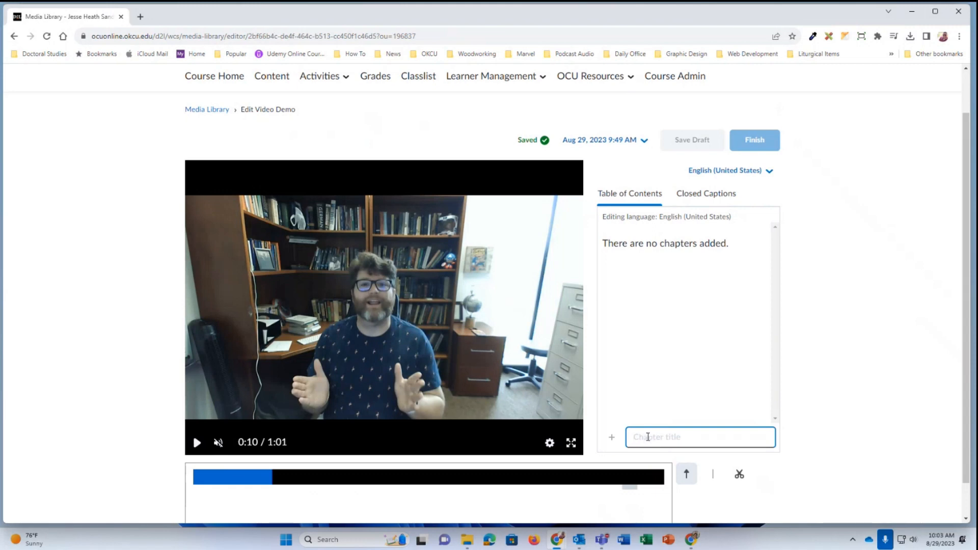
Step: Add a chapter titled Demo 1 at 00:00:10 to the table of contents
type("Demo 1")
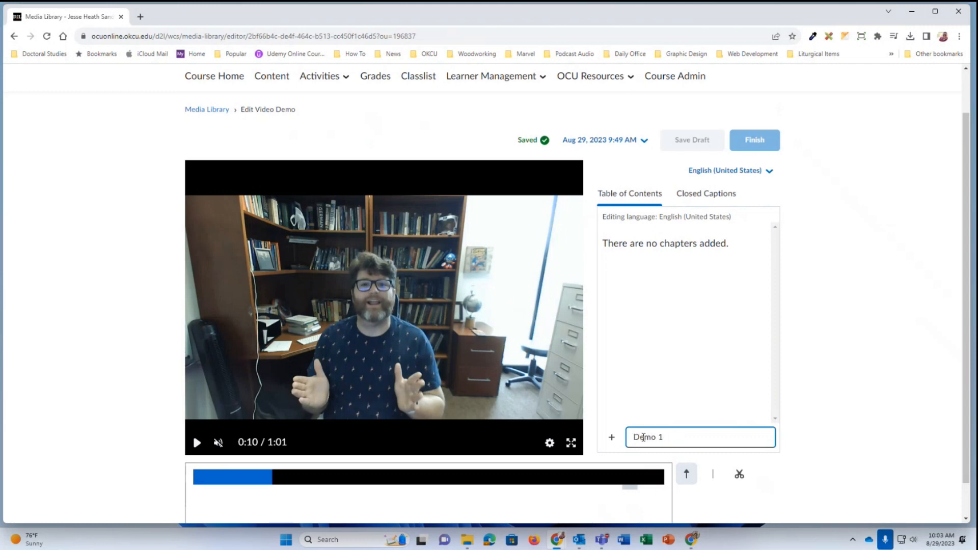
mouse_move(612, 439)
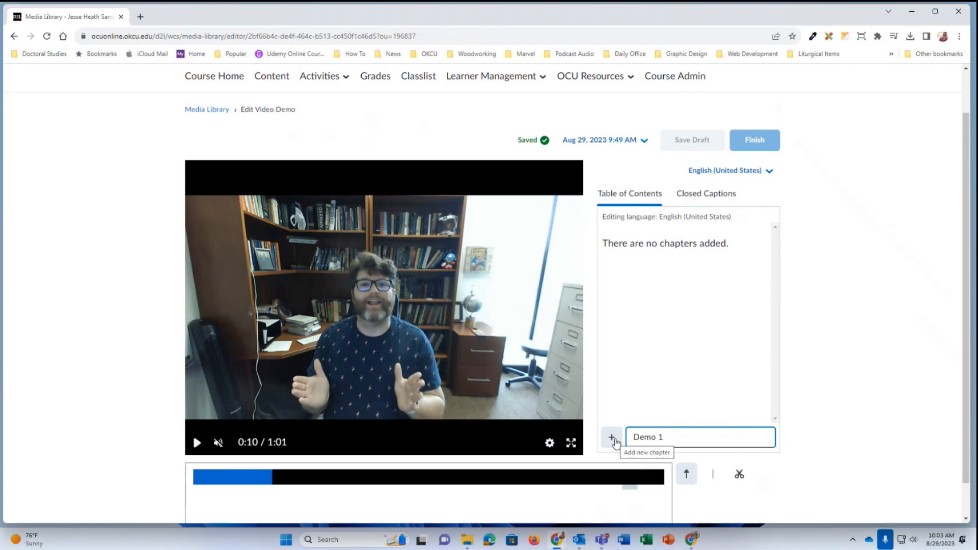
left_click(611, 437)
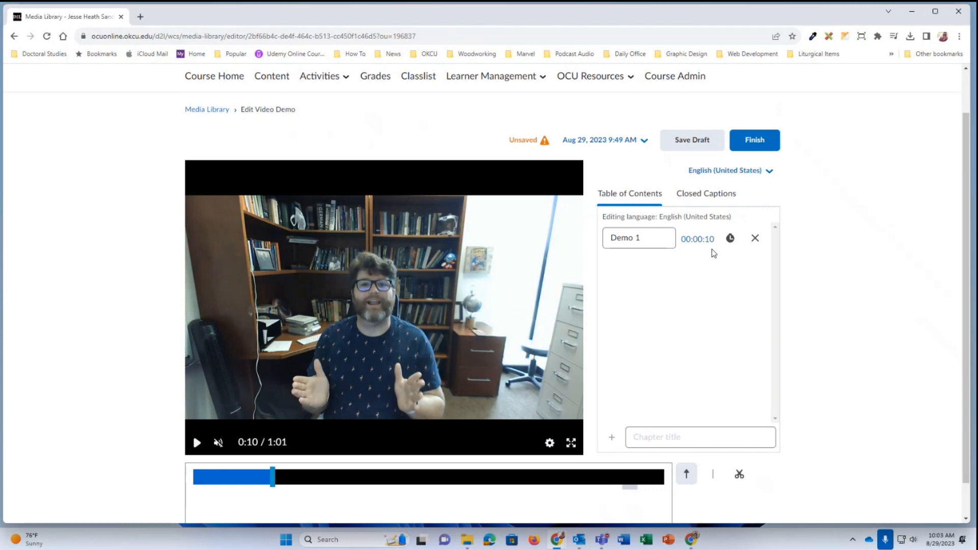
mouse_move(711, 262)
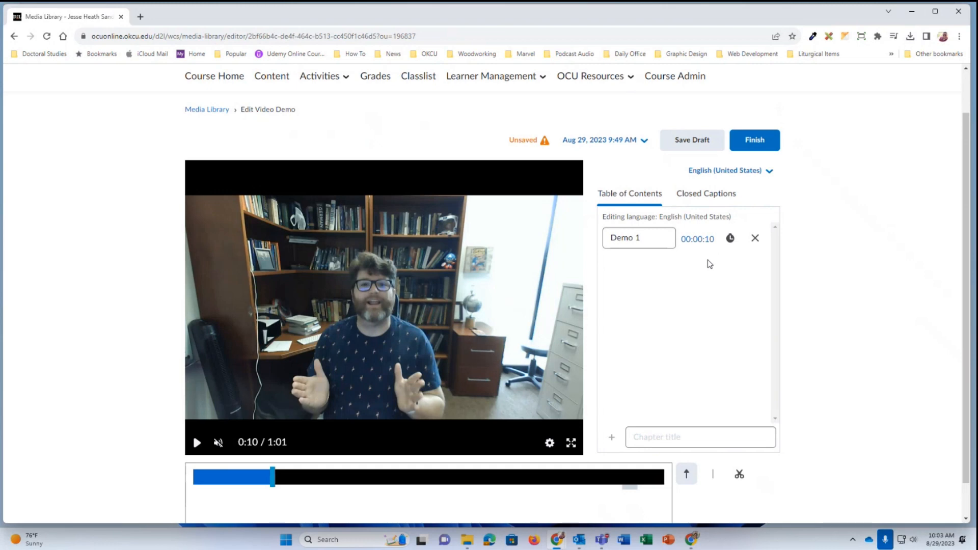
mouse_move(693, 277)
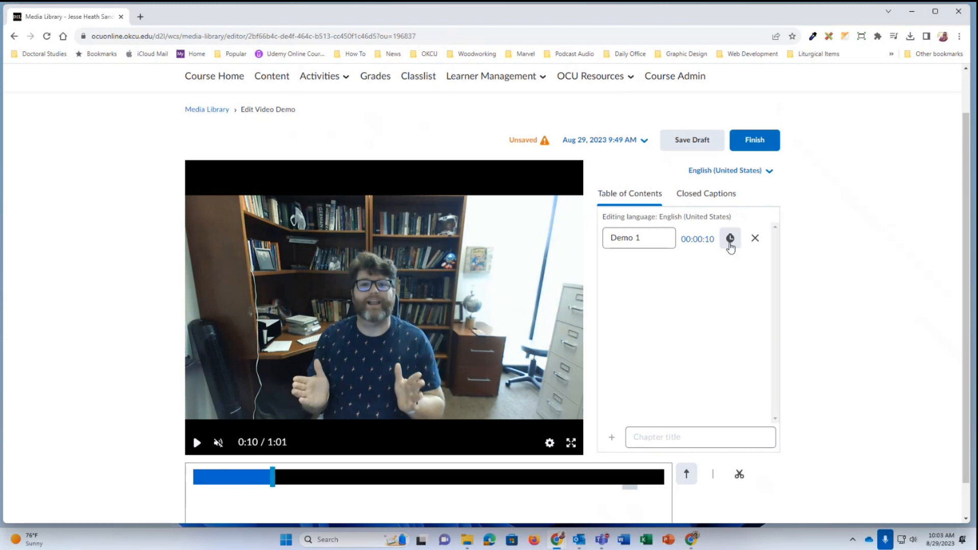
mouse_move(729, 238)
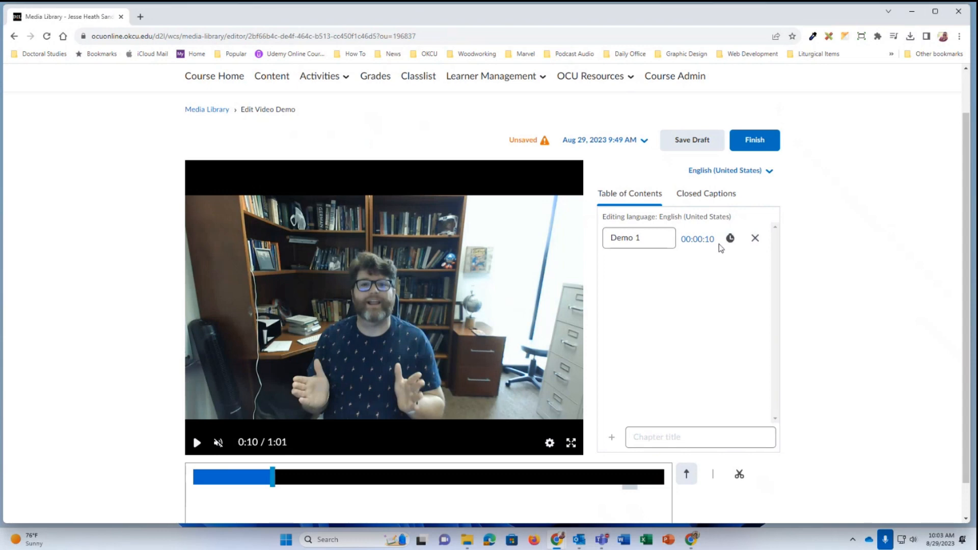
mouse_move(705, 194)
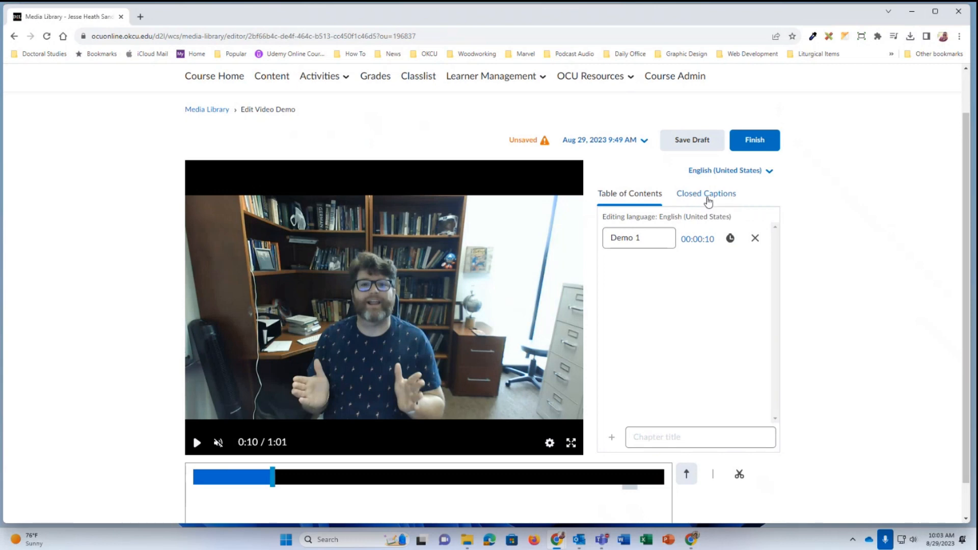
mouse_move(705, 193)
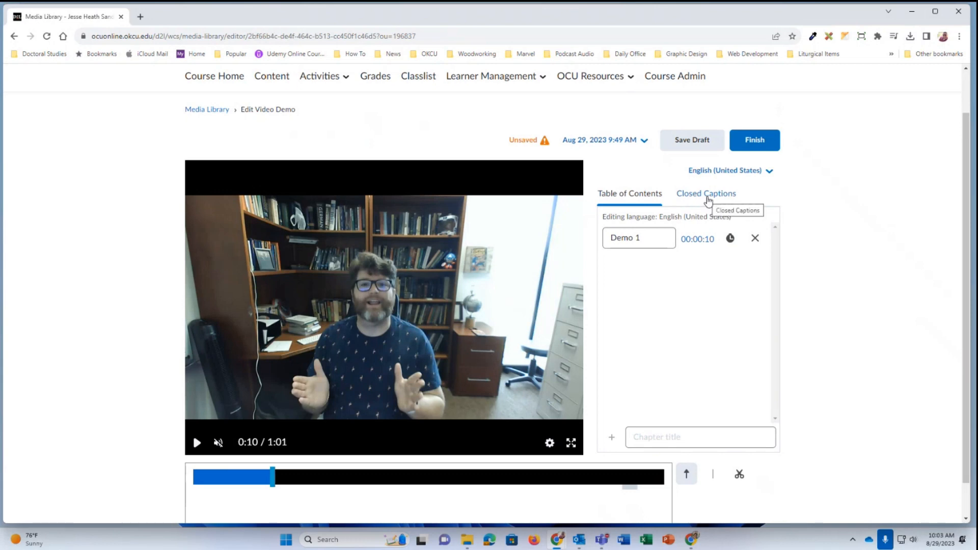
mouse_move(705, 203)
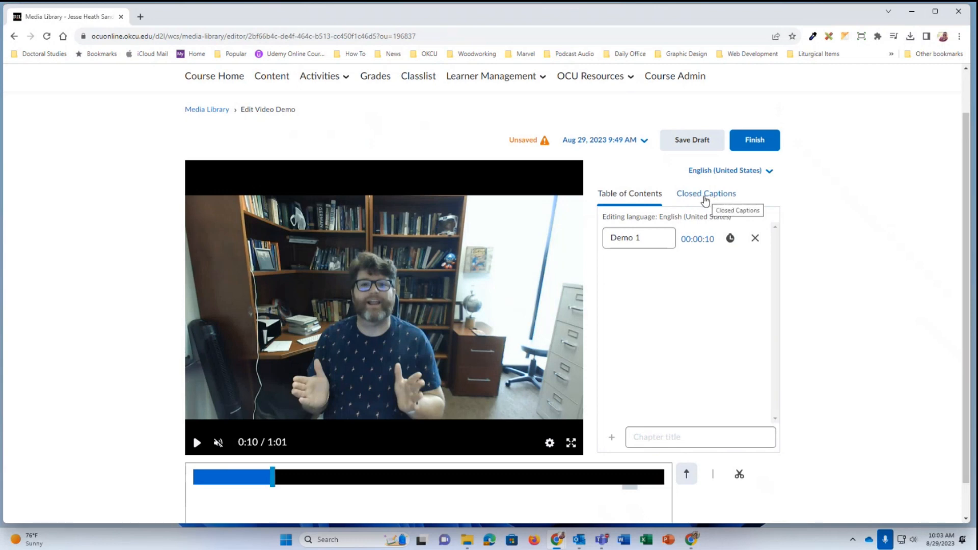
Step: Auto-generate English closed captions for Edit Video Demo and confirm
left_click(705, 193)
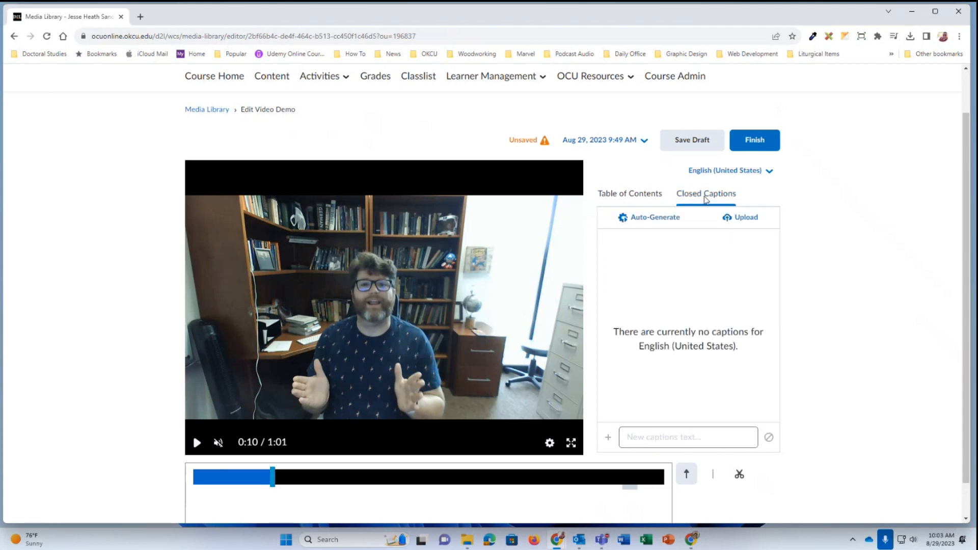
mouse_move(649, 217)
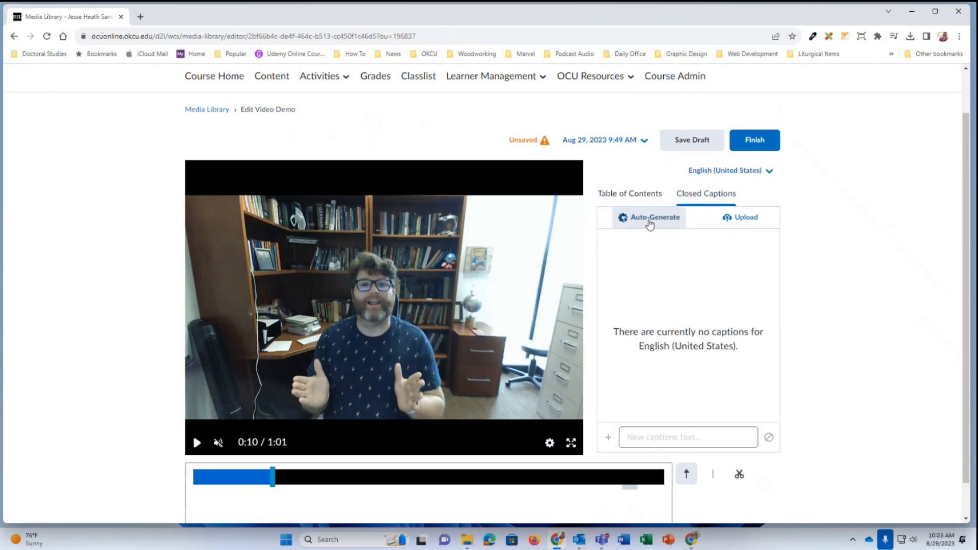
left_click(654, 217)
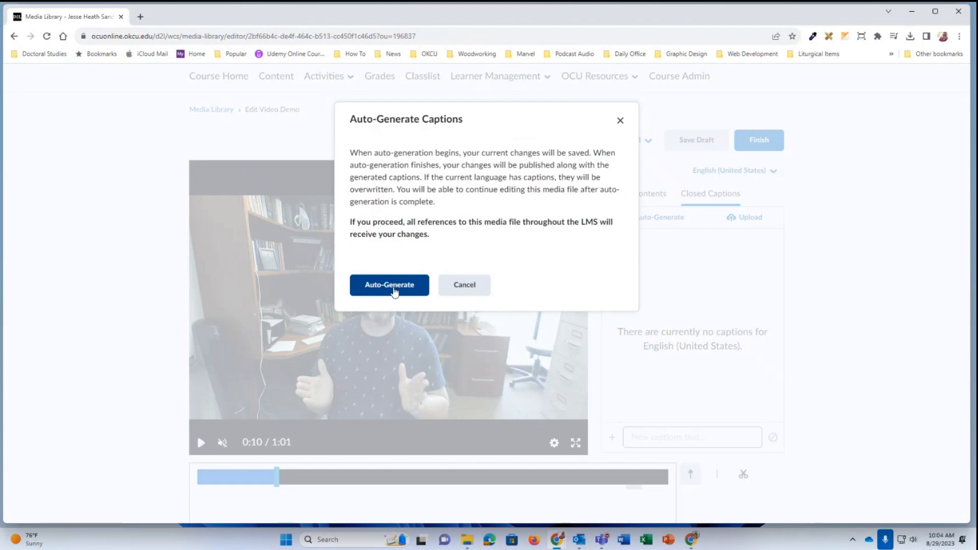
left_click(389, 284)
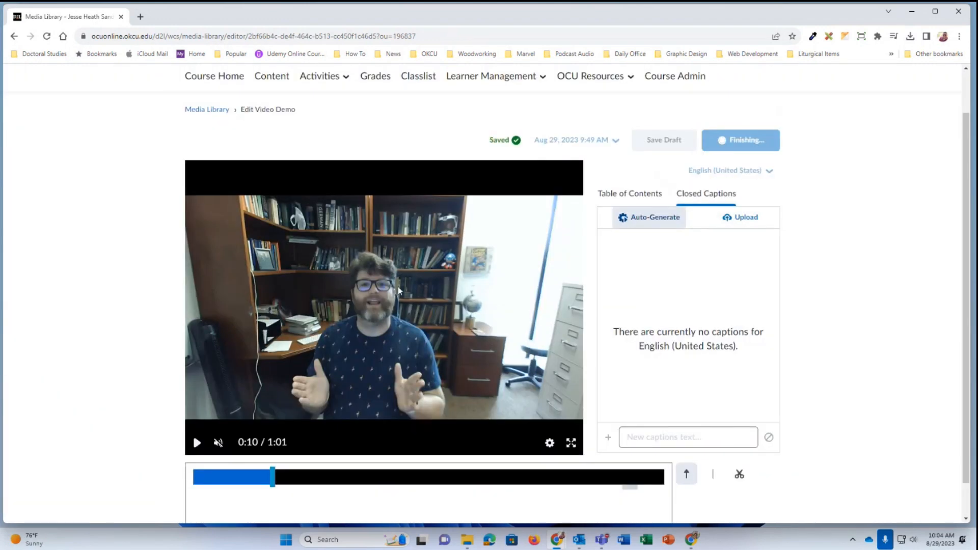
left_click(740, 140)
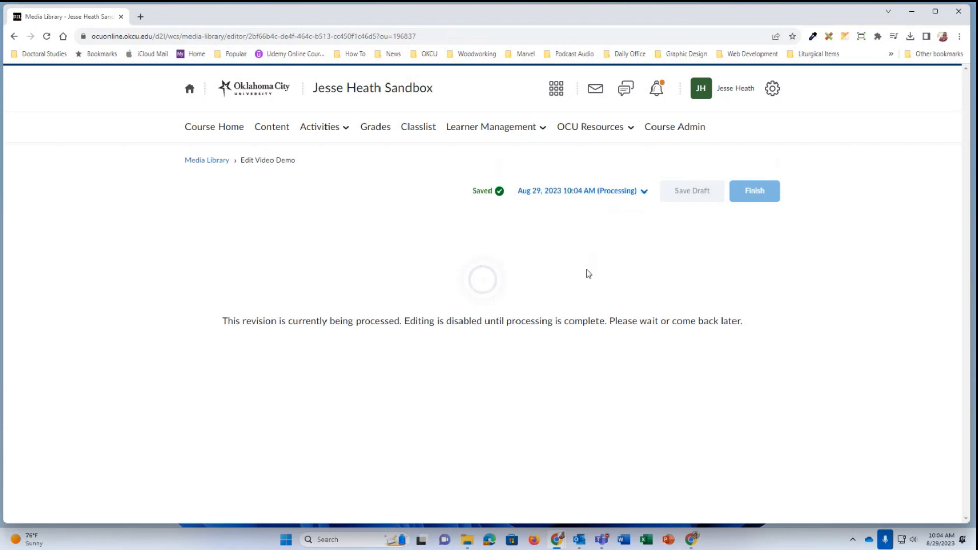
Step: Return to the Media Library and reopen sample-video.mp4 in the editor
left_click(207, 160)
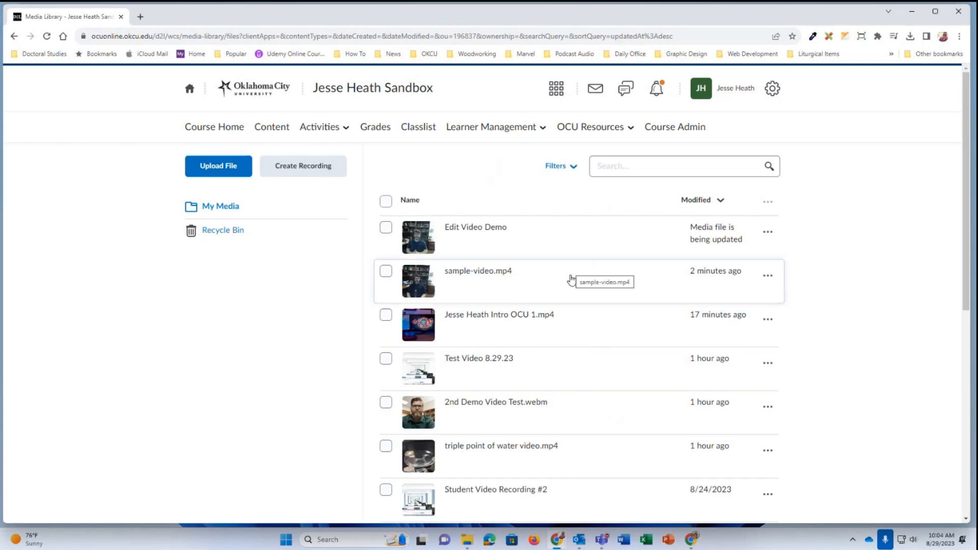
mouse_move(479, 279)
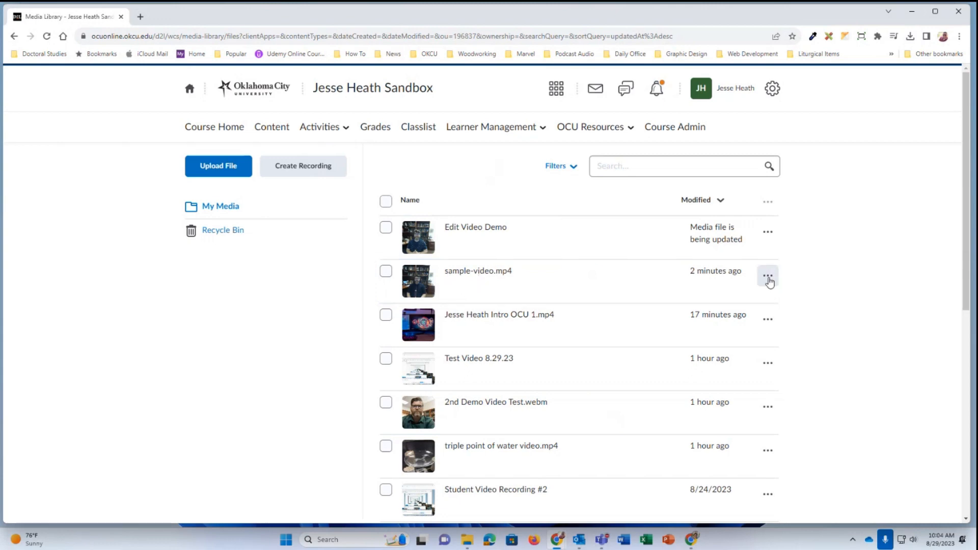
left_click(769, 276)
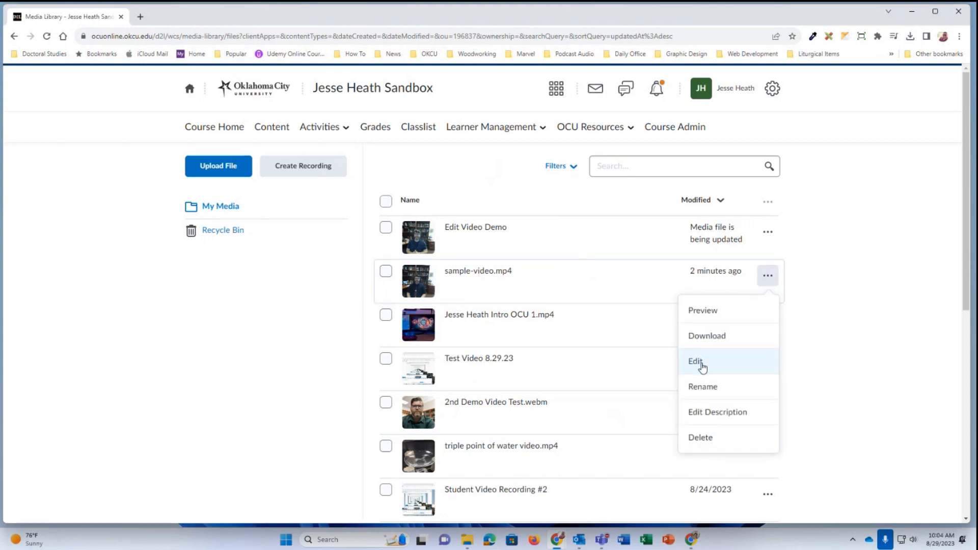
left_click(695, 361)
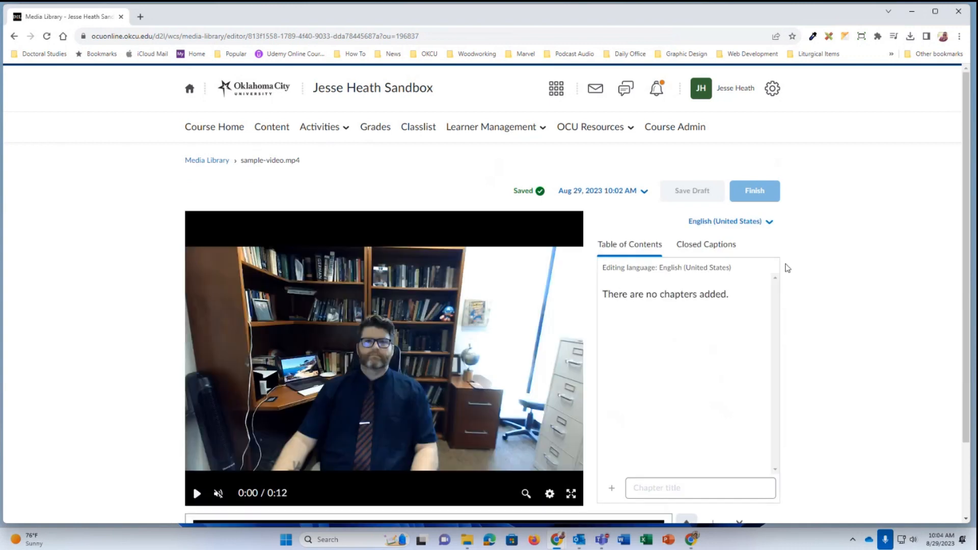
Step: Scroll down to reveal the sample-video timeline track beneath the player
scroll("down", 3)
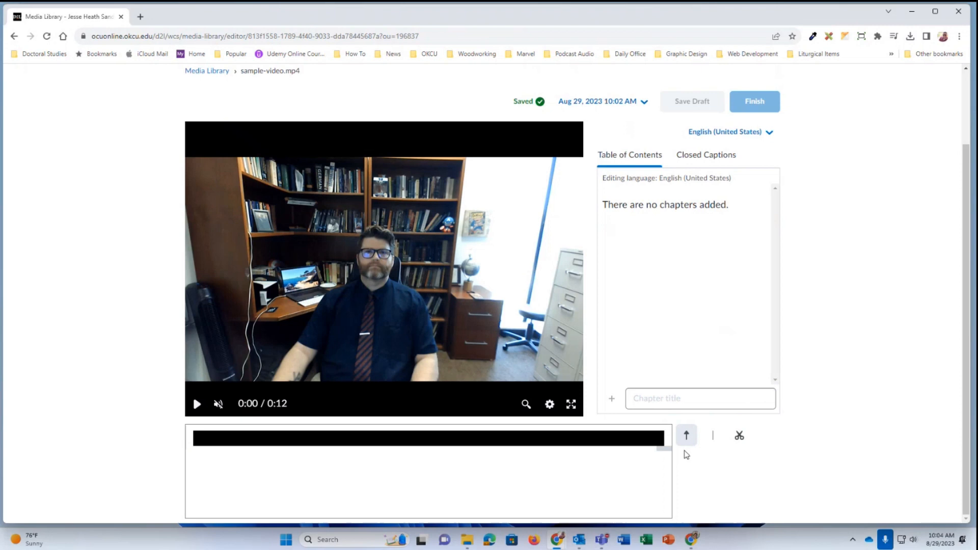
mouse_move(685, 436)
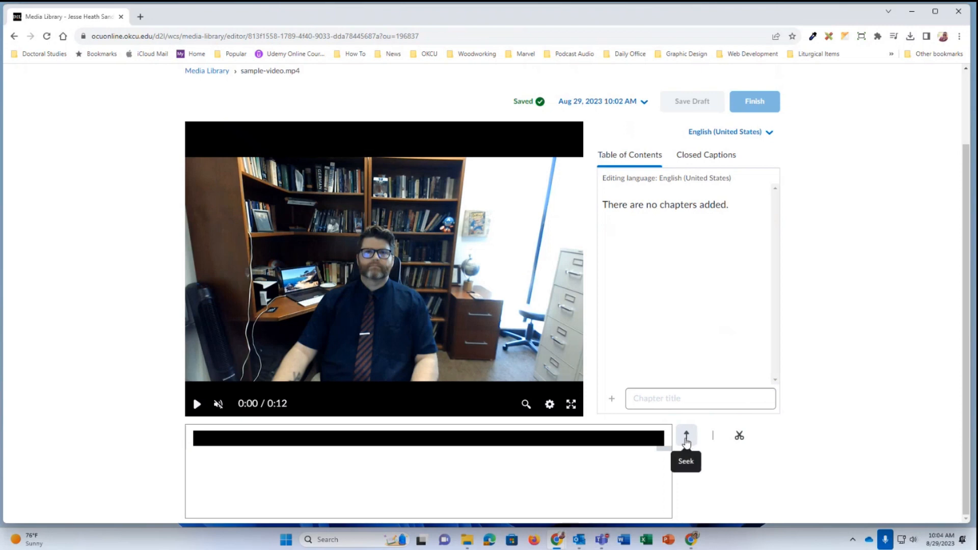
mouse_move(688, 443)
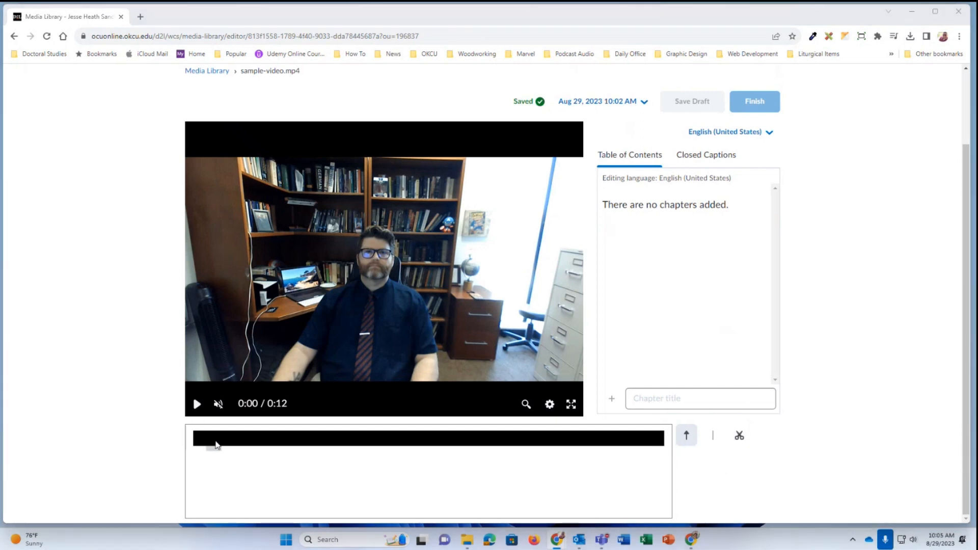
mouse_move(686, 435)
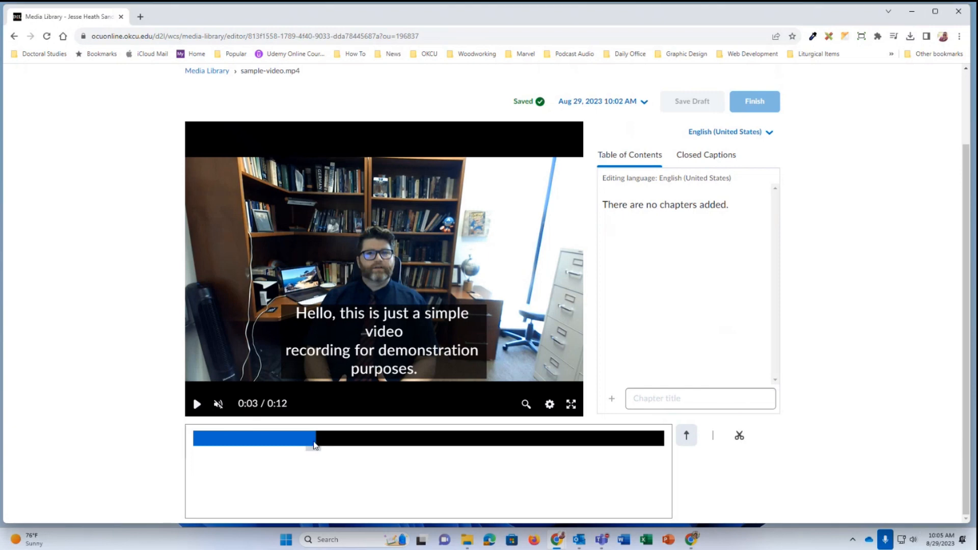
mouse_move(714, 435)
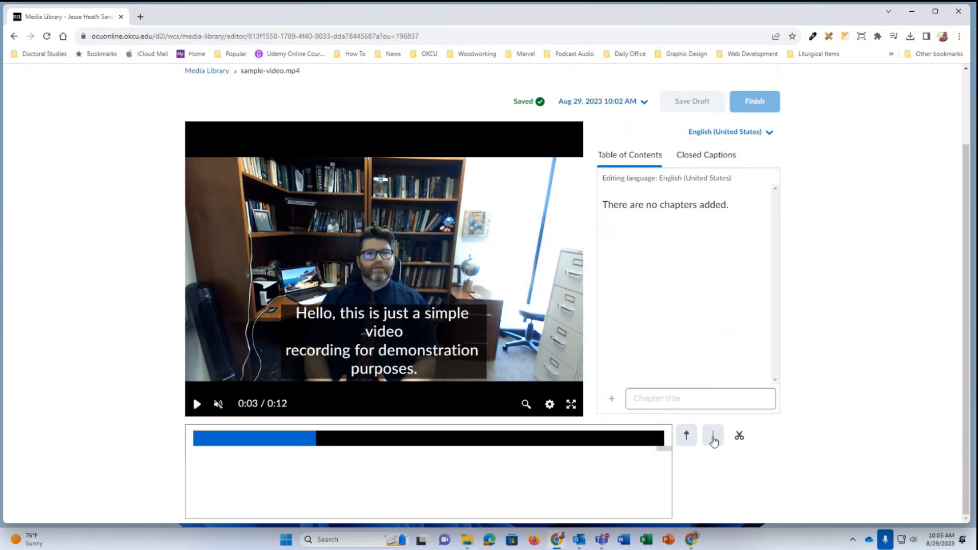
mouse_move(712, 435)
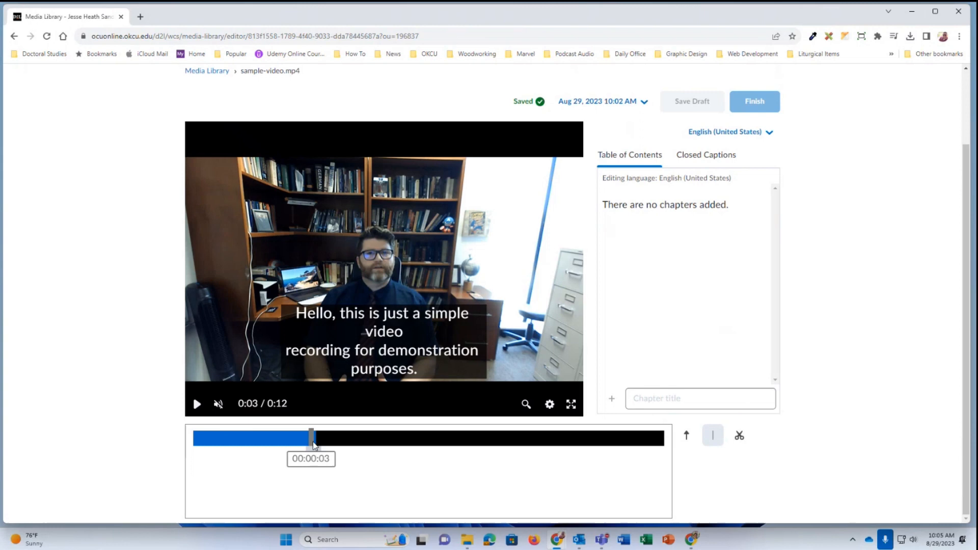
Step: Drag split marks on the timeline so marks sit at about 3 and 4 seconds, removing the stray mark near 5 seconds
left_click_drag(312, 437, 347, 437)
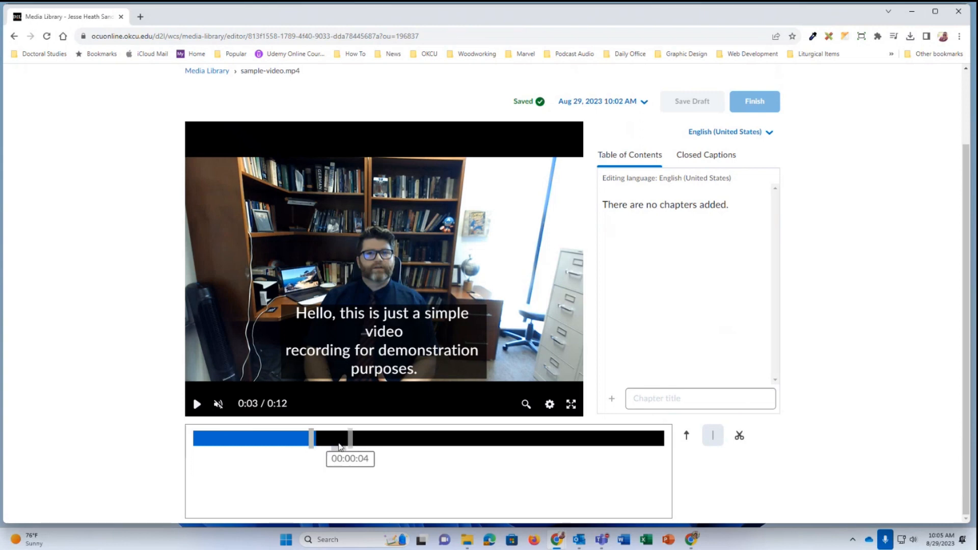
left_click_drag(347, 438, 388, 438)
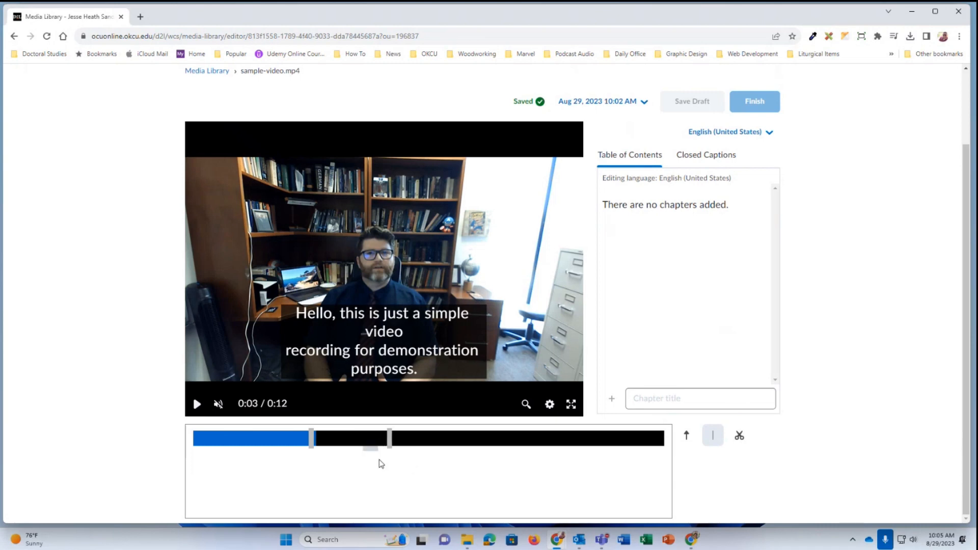
mouse_move(383, 491)
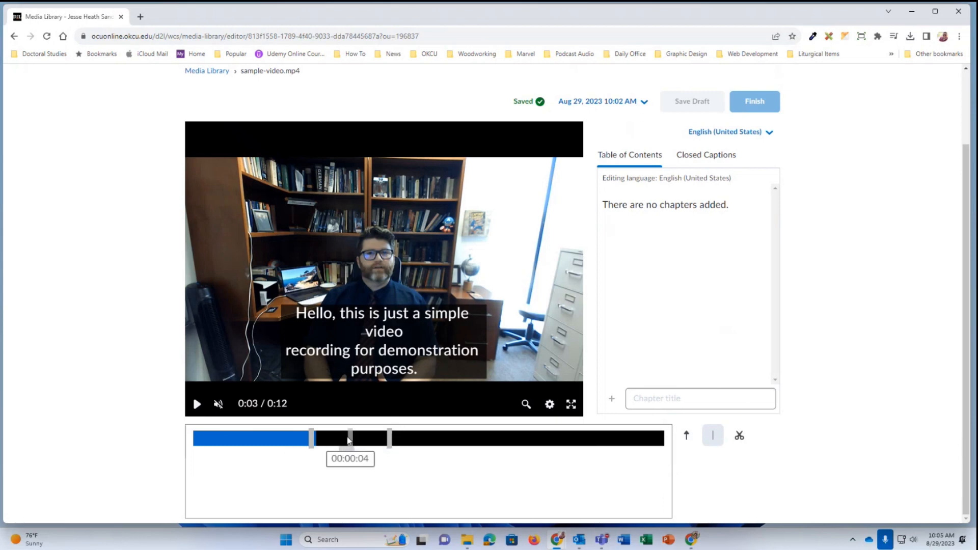
left_click_drag(349, 439, 312, 438)
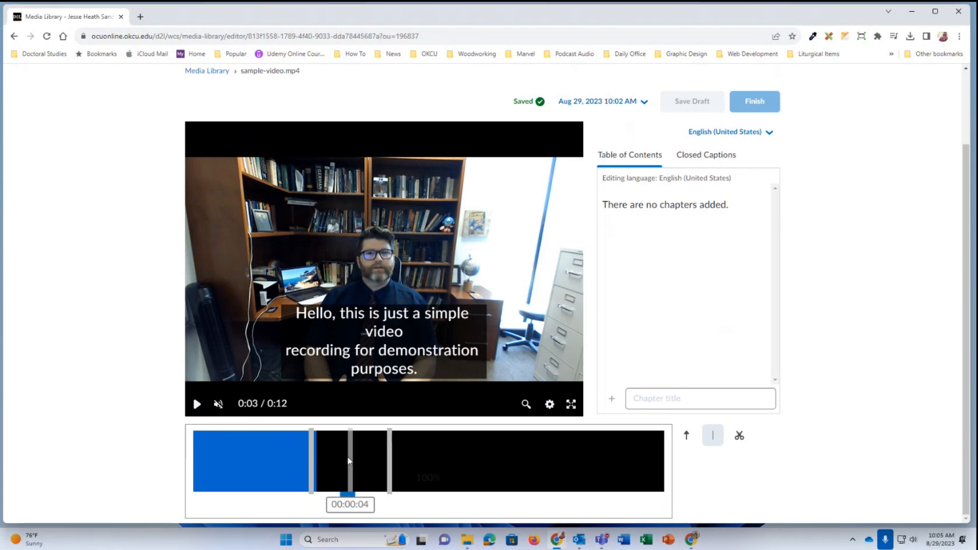
left_click_drag(350, 460, 388, 460)
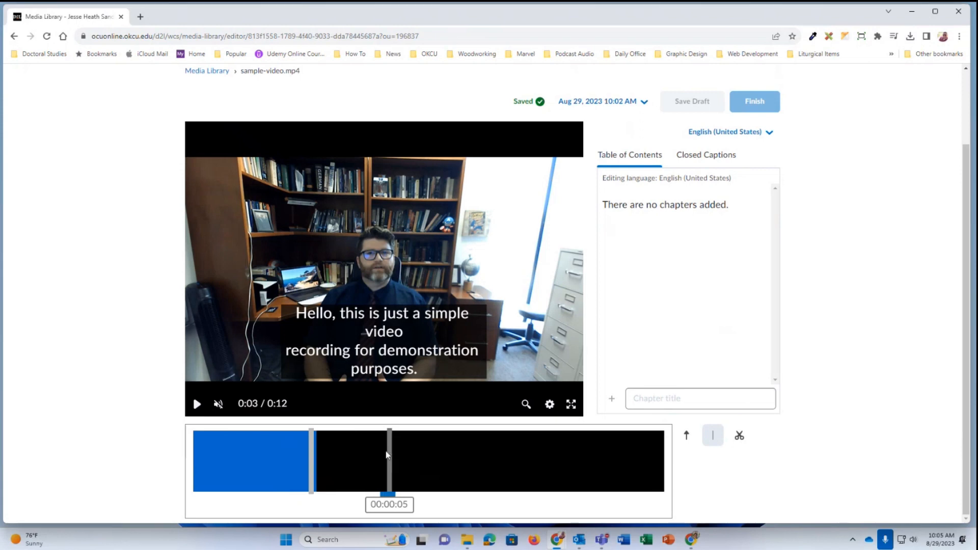
left_click_drag(389, 456, 349, 456)
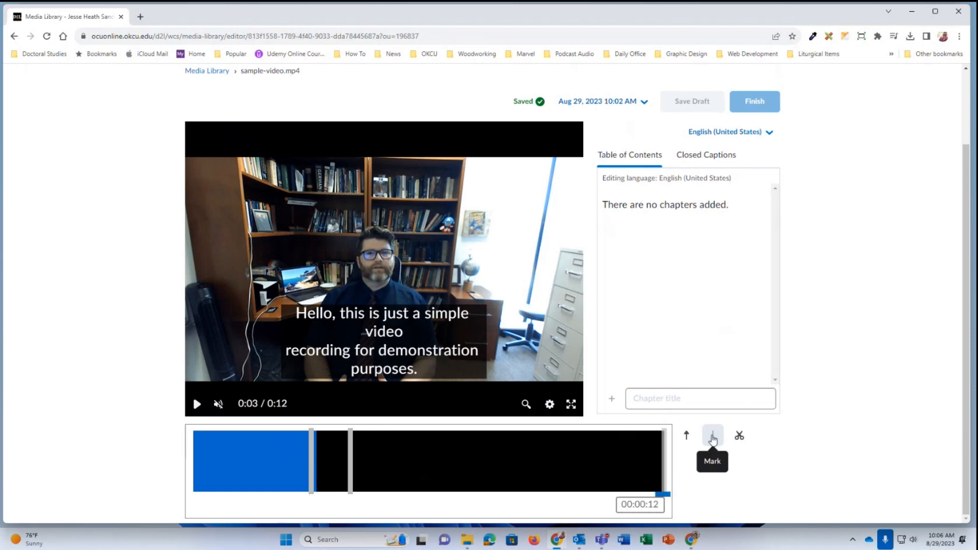
mouse_move(738, 435)
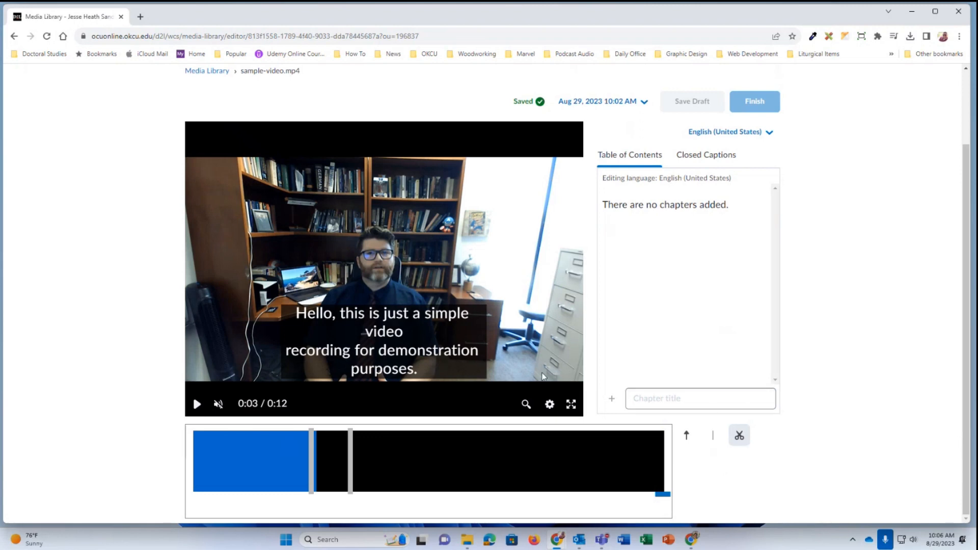
mouse_move(460, 426)
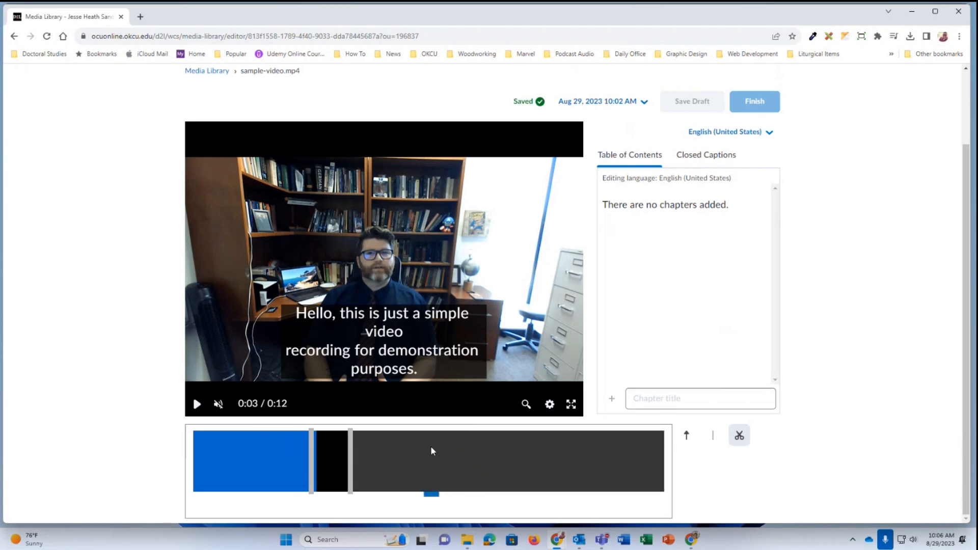
mouse_move(424, 451)
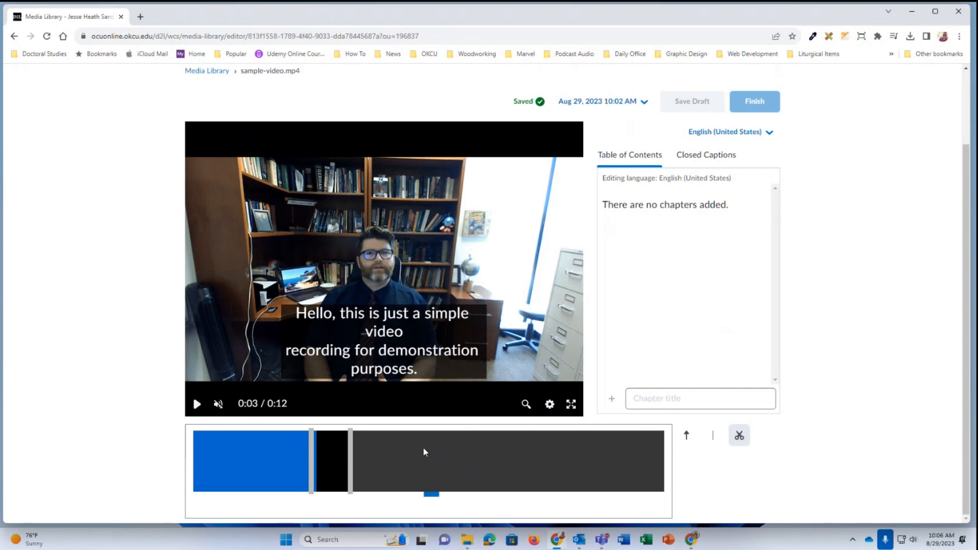
mouse_move(413, 452)
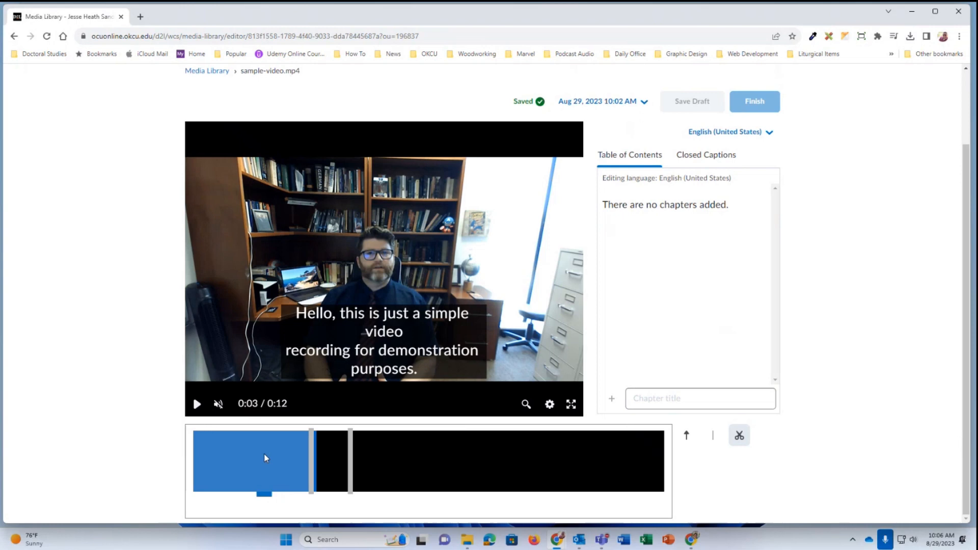
mouse_move(253, 477)
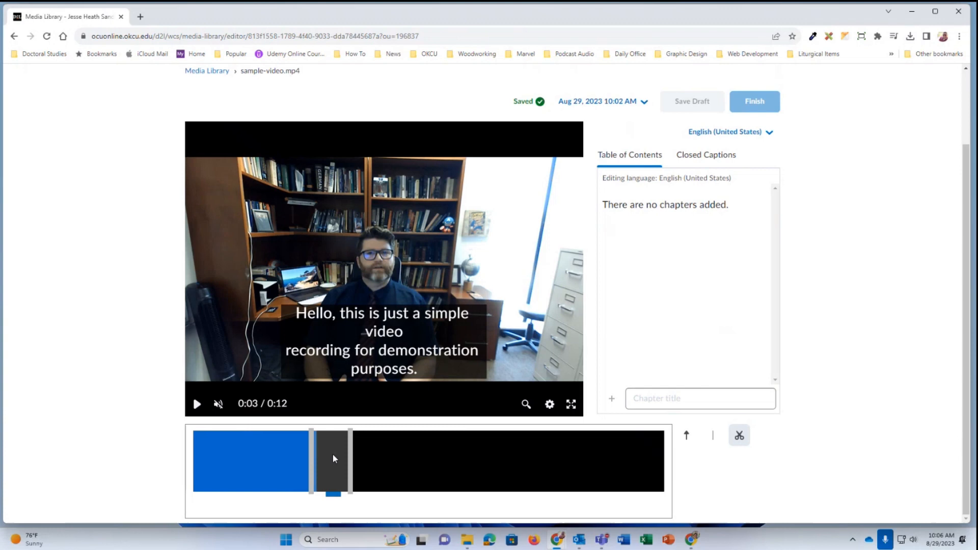
Step: Cut the 3–4 second section so it turns red on the timeline
left_click(330, 462)
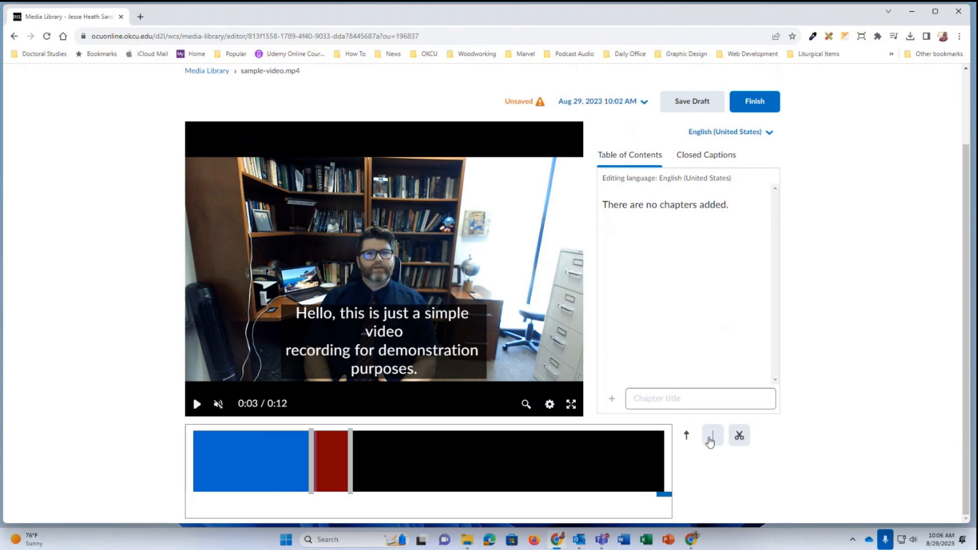
mouse_move(686, 435)
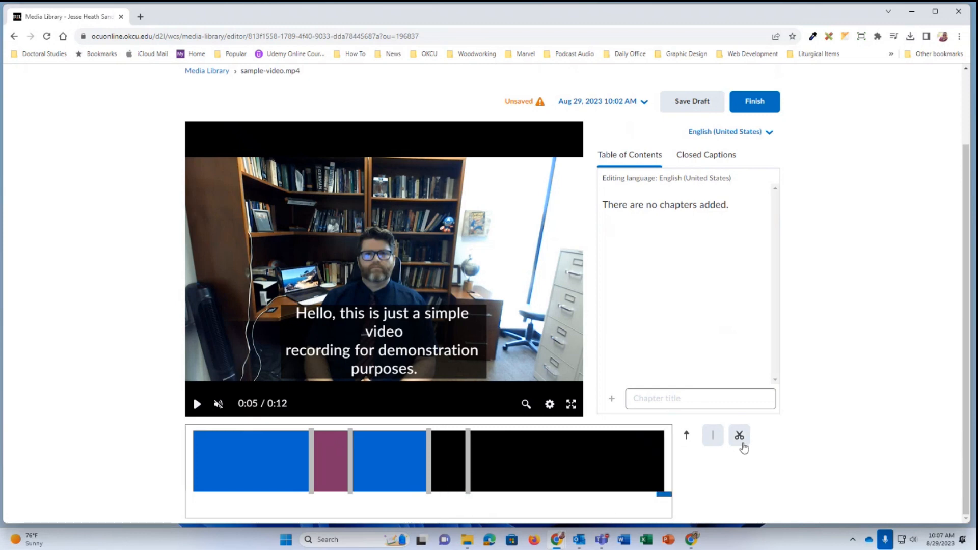
Step: With the Cut tool, remove a second short section around the 5-second mark
left_click(448, 462)
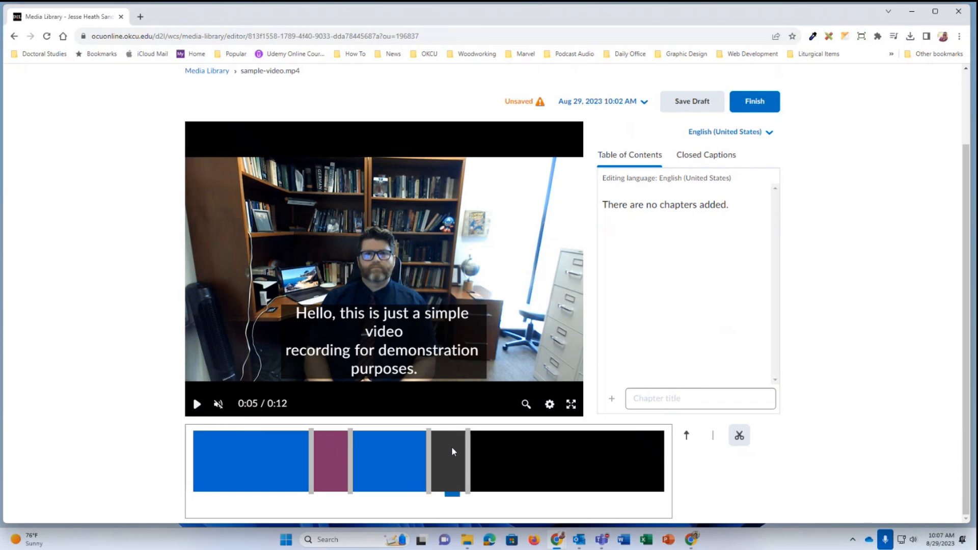
left_click(446, 461)
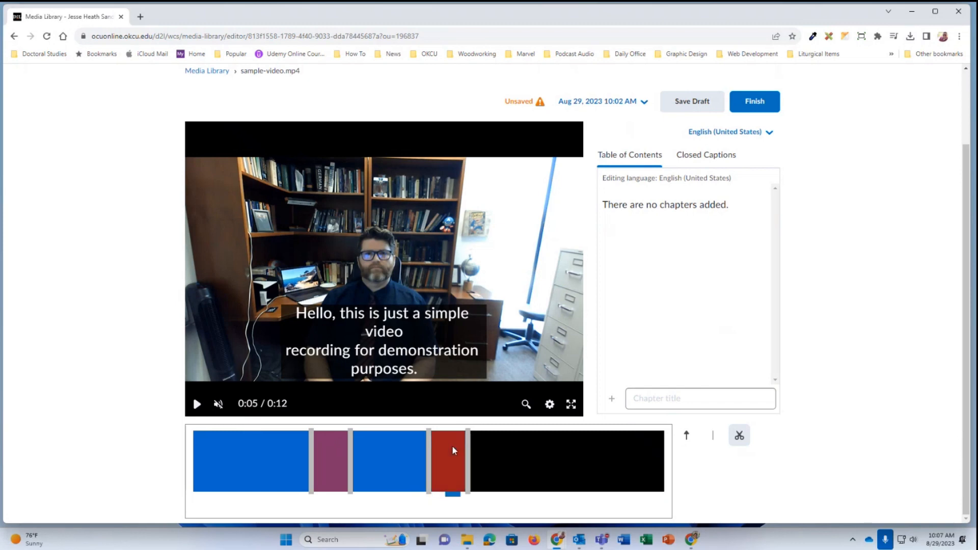
mouse_move(454, 471)
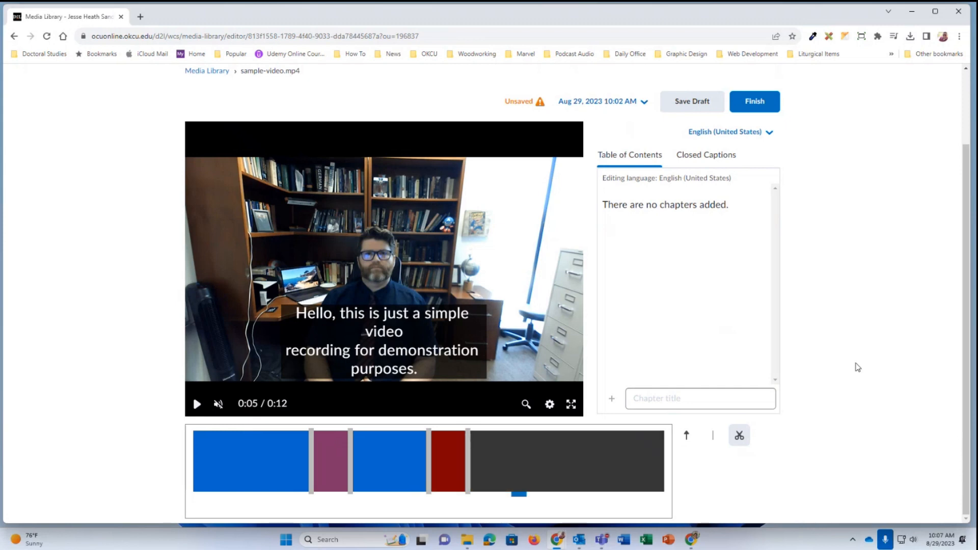
mouse_move(822, 385)
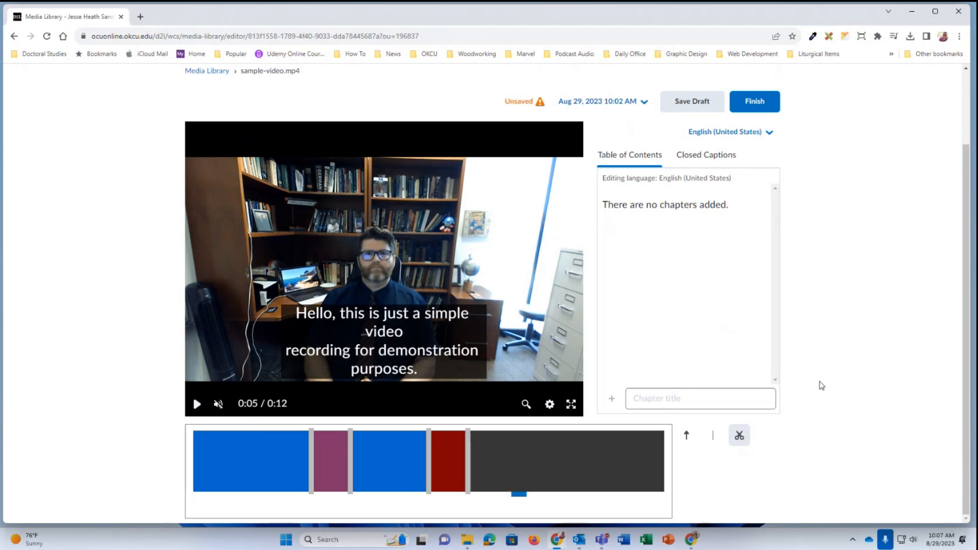
mouse_move(754, 101)
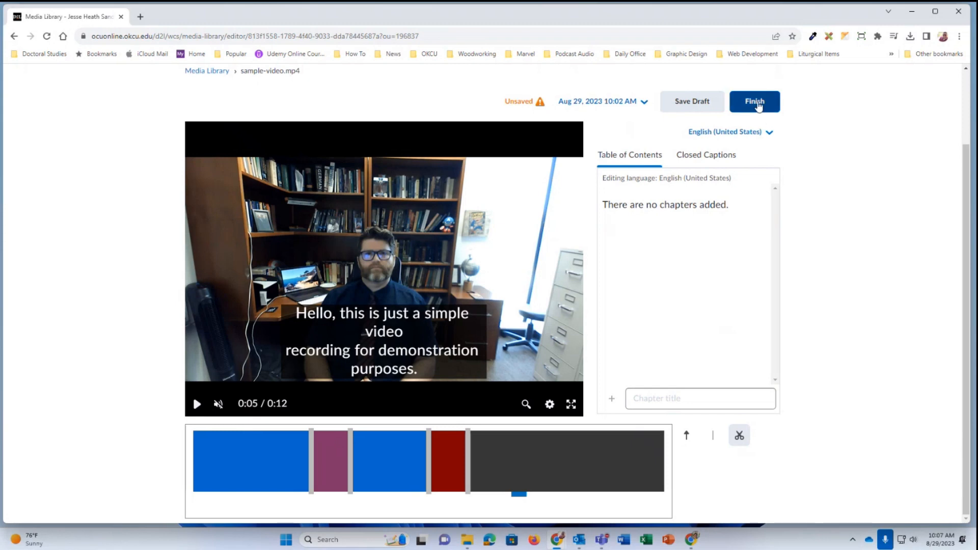
Step: Finish and publish the trimmed video everywhere it is used, then dismiss the success message
left_click(754, 101)
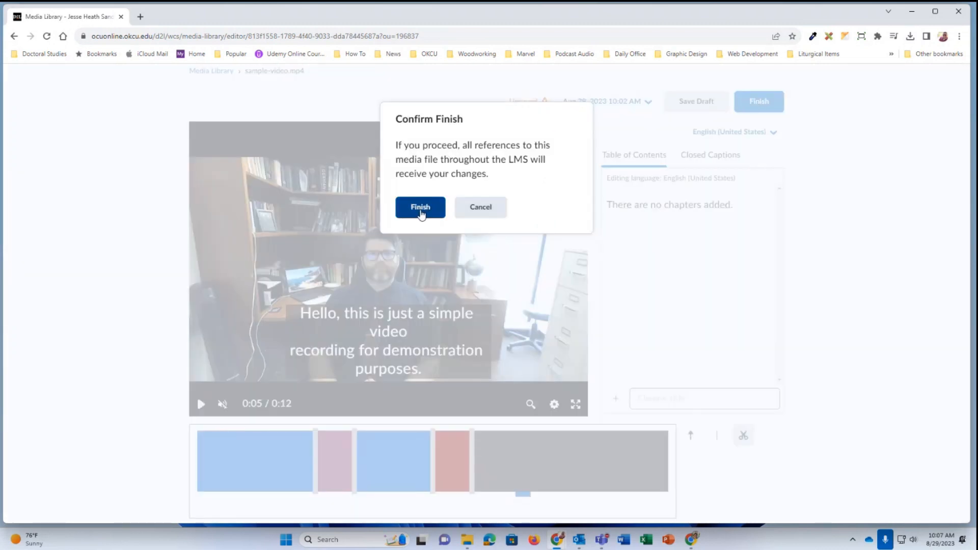
left_click(420, 207)
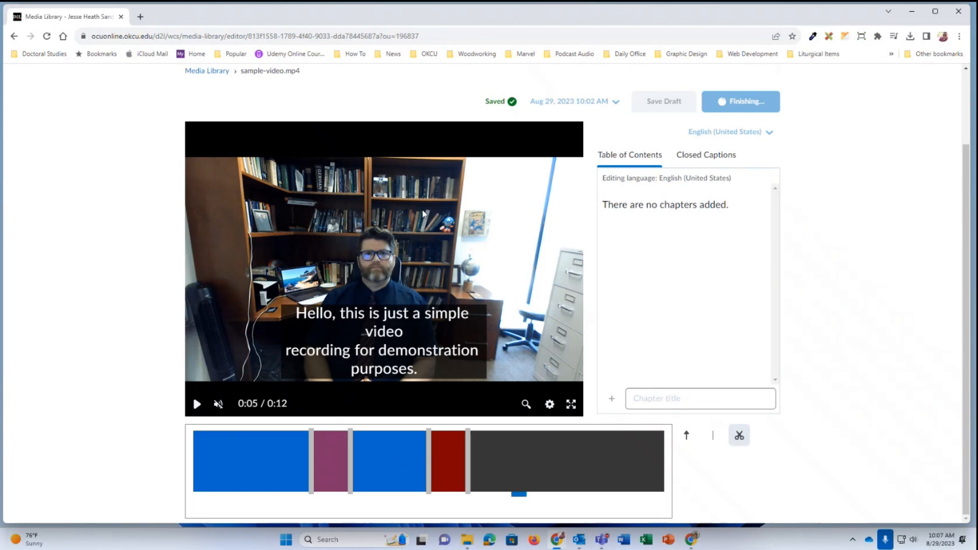
left_click(739, 101)
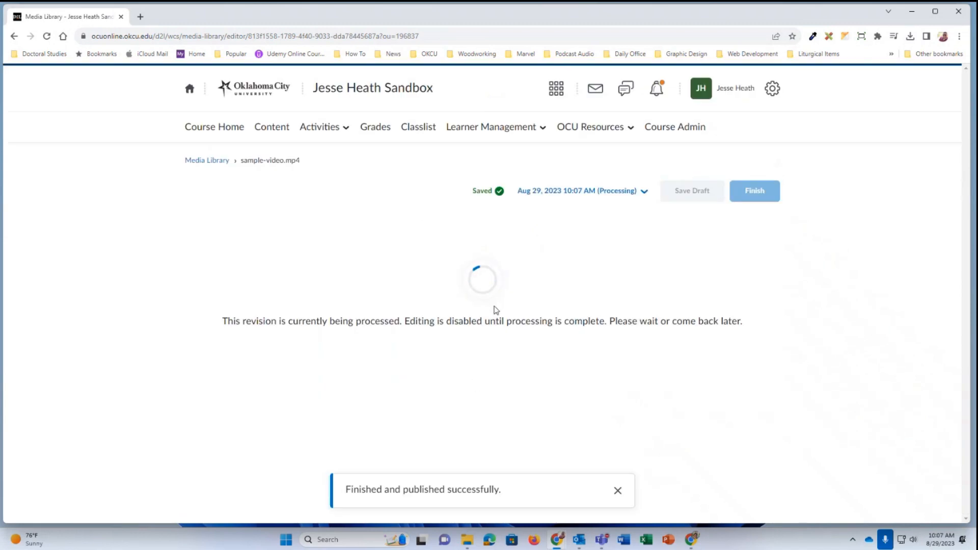
left_click(618, 490)
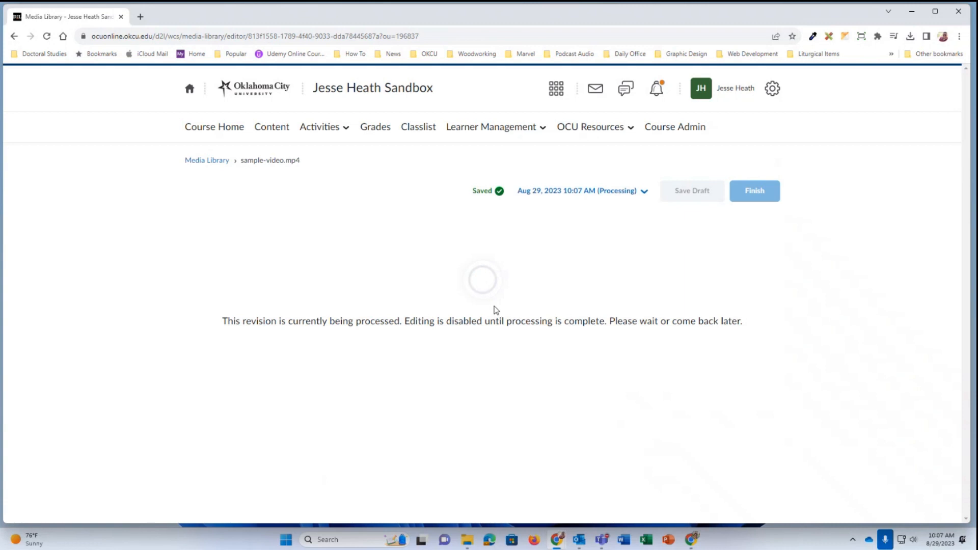